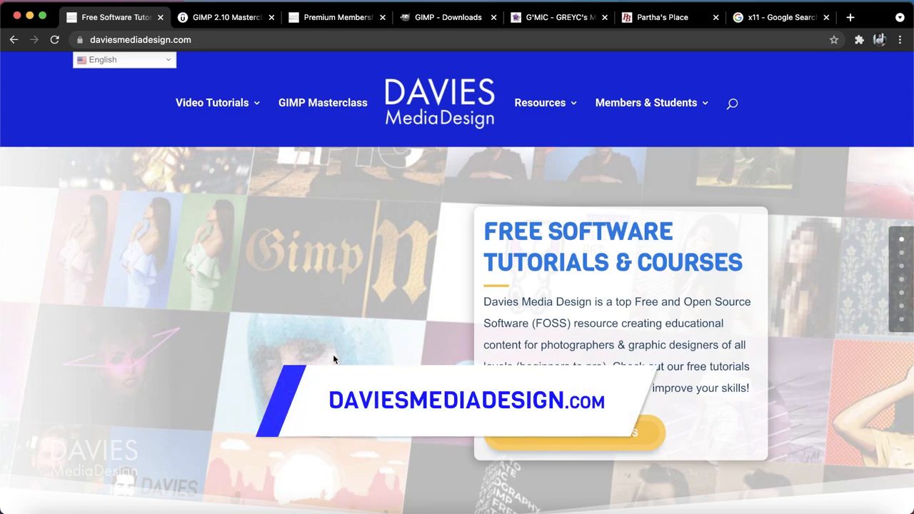
# - Browse the Davies Media Design homepage and move to the GIMP 2.10 Masterclass course page
pyautogui.scroll(-3)
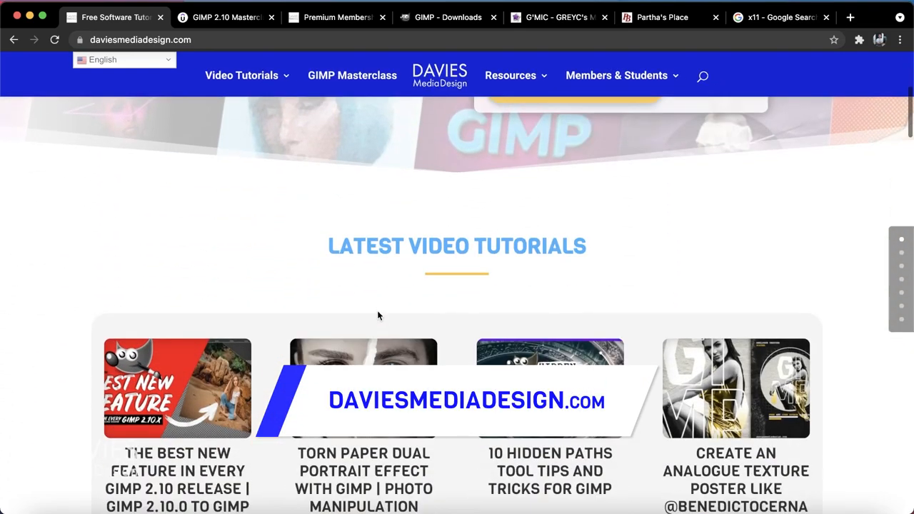
pyautogui.scroll(-3)
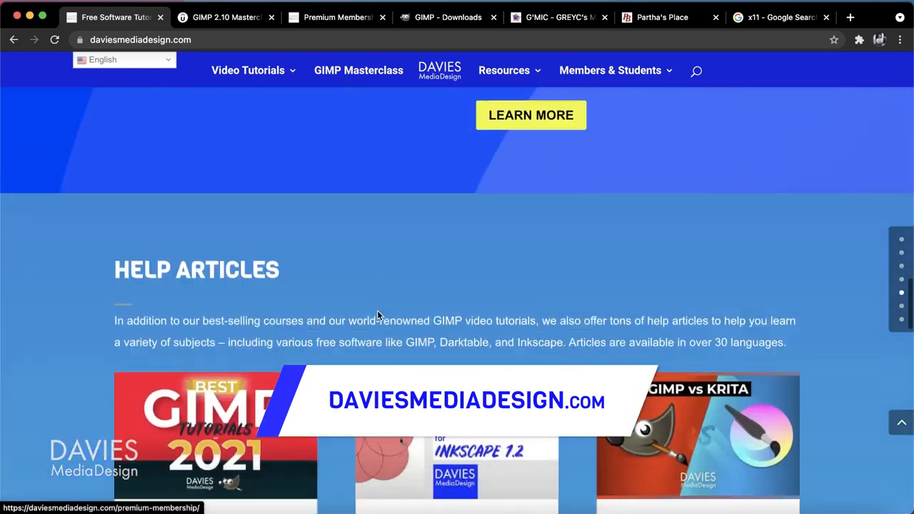
pyautogui.scroll(-3)
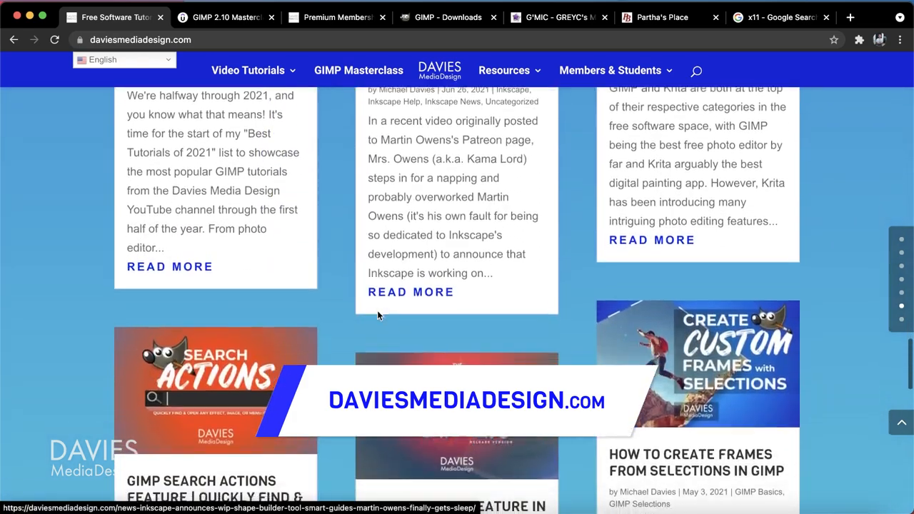
pyautogui.click(226, 17)
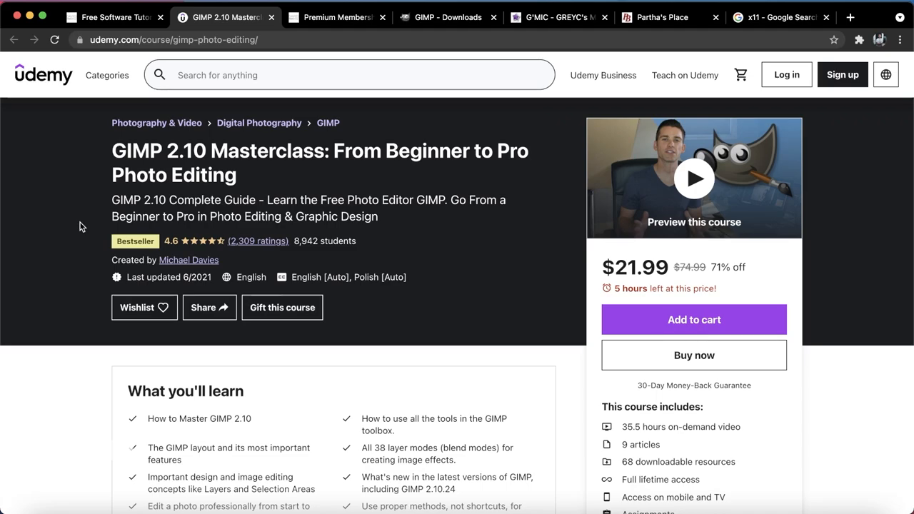
# - Review the Premium Membership page, then move on to the GIMP downloads page
pyautogui.click(335, 17)
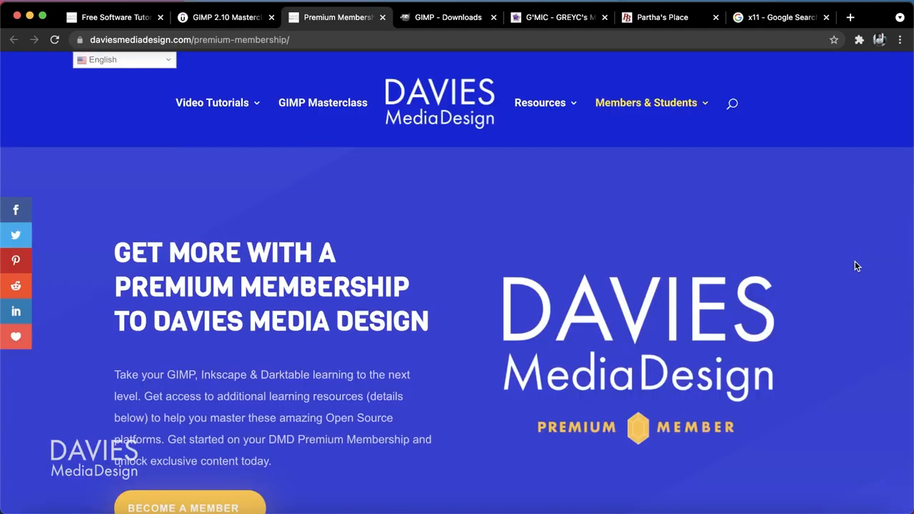
pyautogui.scroll(-3)
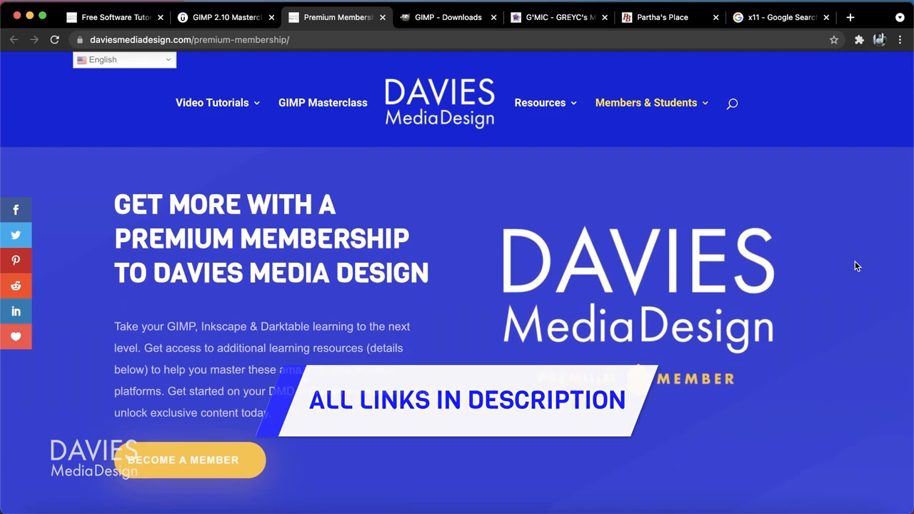
pyautogui.click(447, 17)
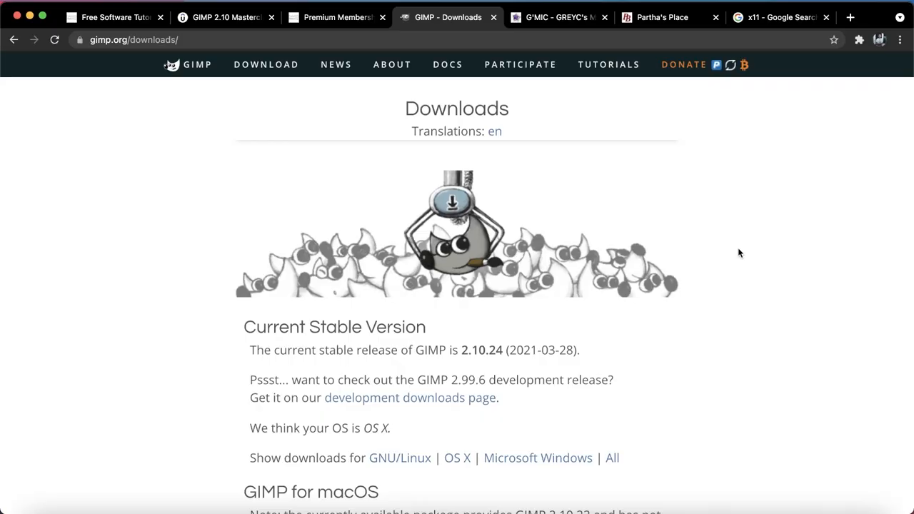
# - Scroll down the GIMP downloads page before moving to the G'MIC site
pyautogui.scroll(-3)
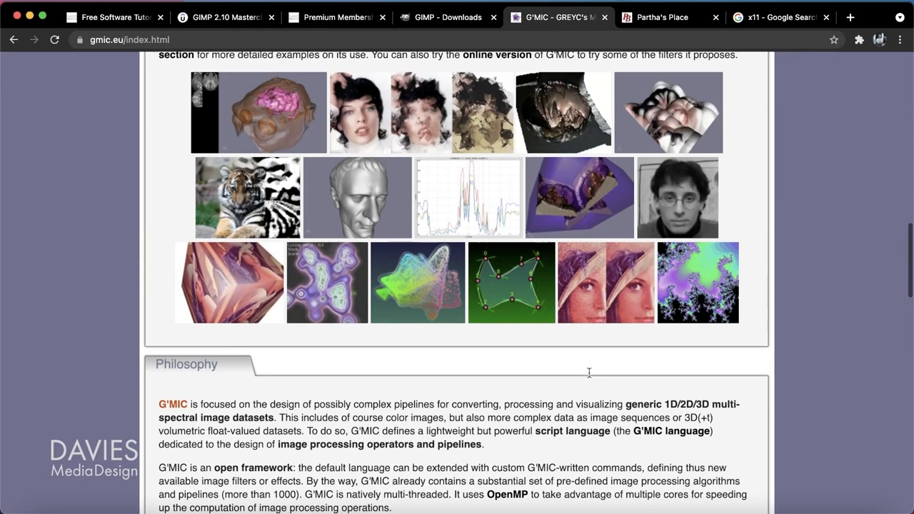
# - Go to the G'MIC download page and highlight the note that no official macOS build exists
pyautogui.scroll(-3)
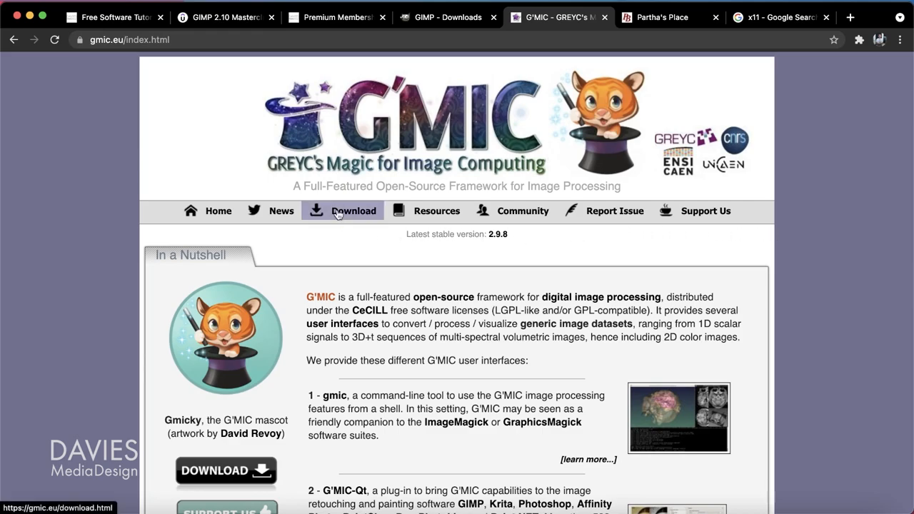
pyautogui.click(352, 211)
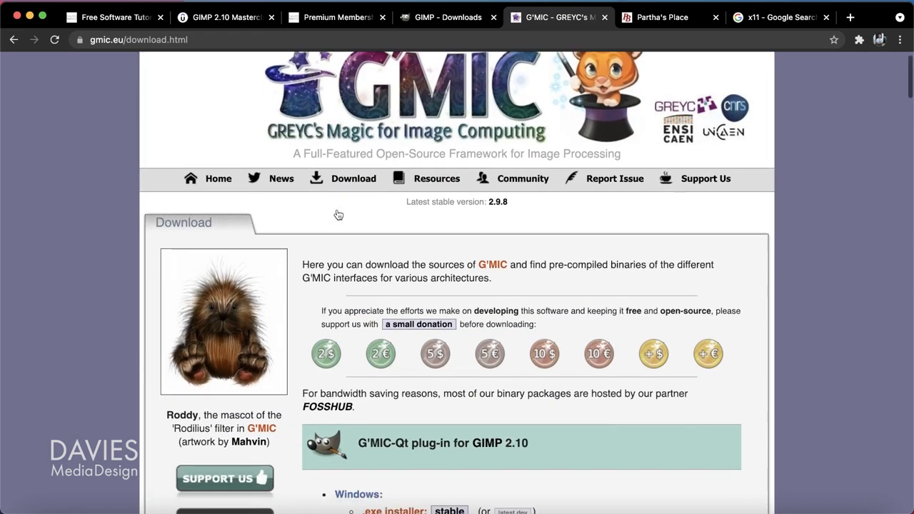
pyautogui.scroll(-3)
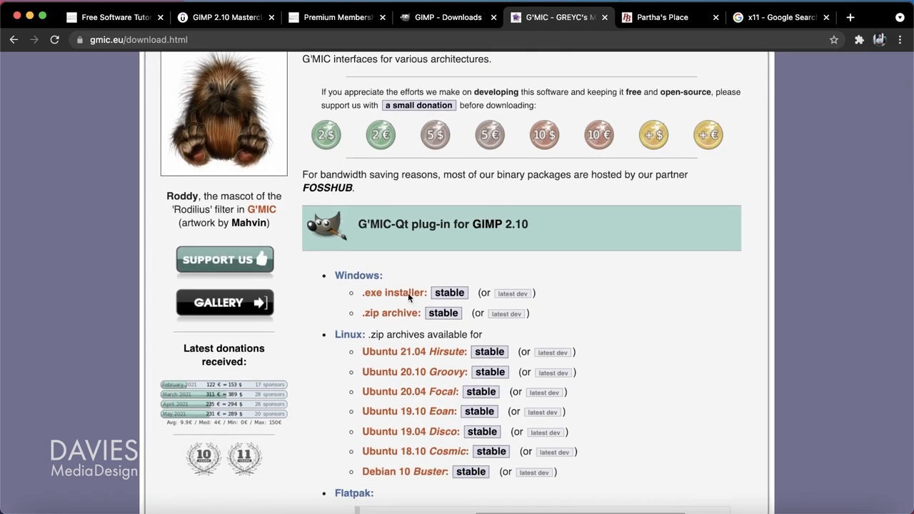
pyautogui.scroll(-3)
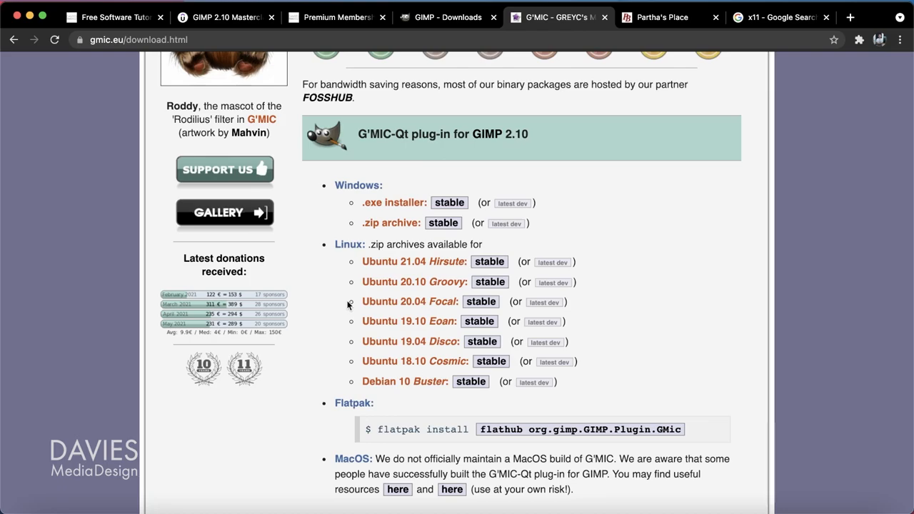
pyautogui.scroll(-3)
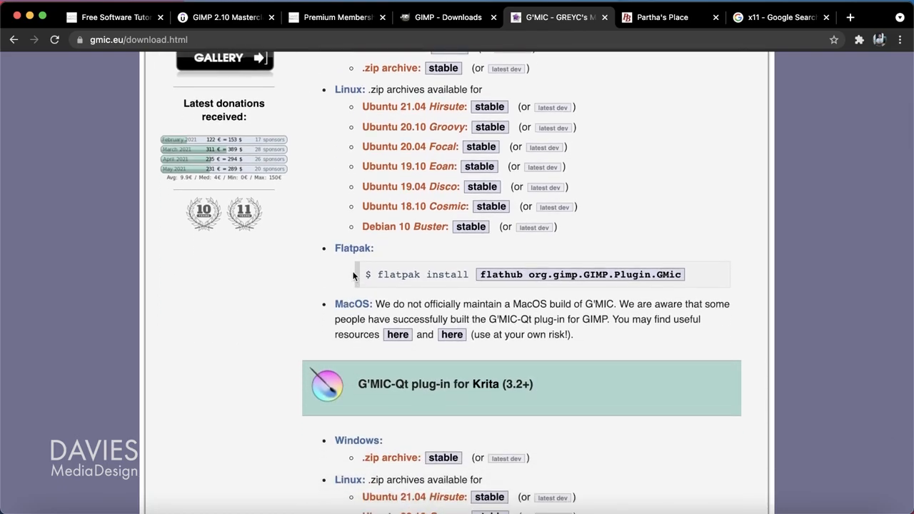
pyautogui.moveTo(365, 303)
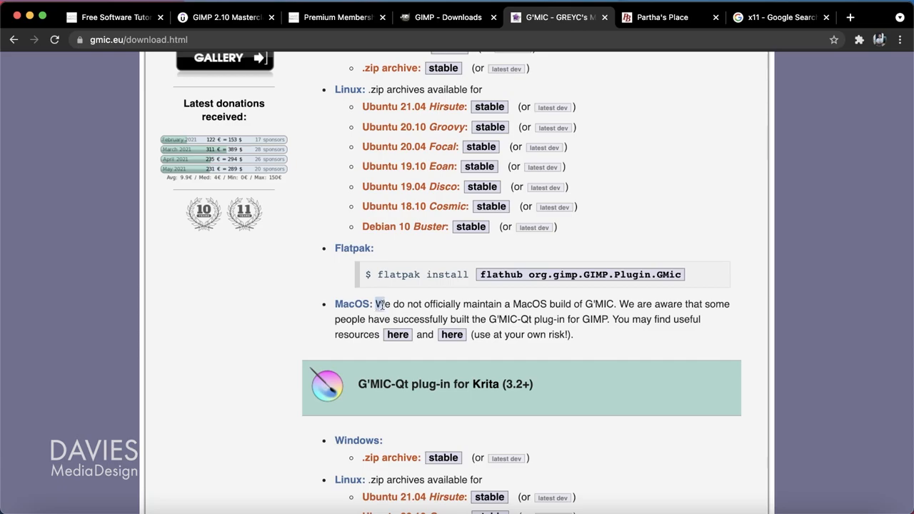
pyautogui.moveTo(374, 302); pyautogui.dragTo(583, 303)
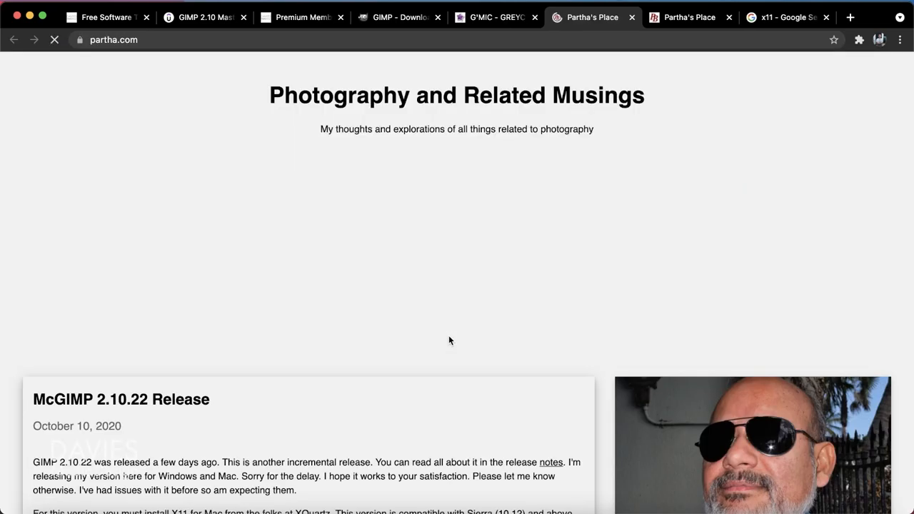
# - Scroll Partha's Place to the McGIMP 2.10.22 release post and highlight its X11 requirement
pyautogui.scroll(-3)
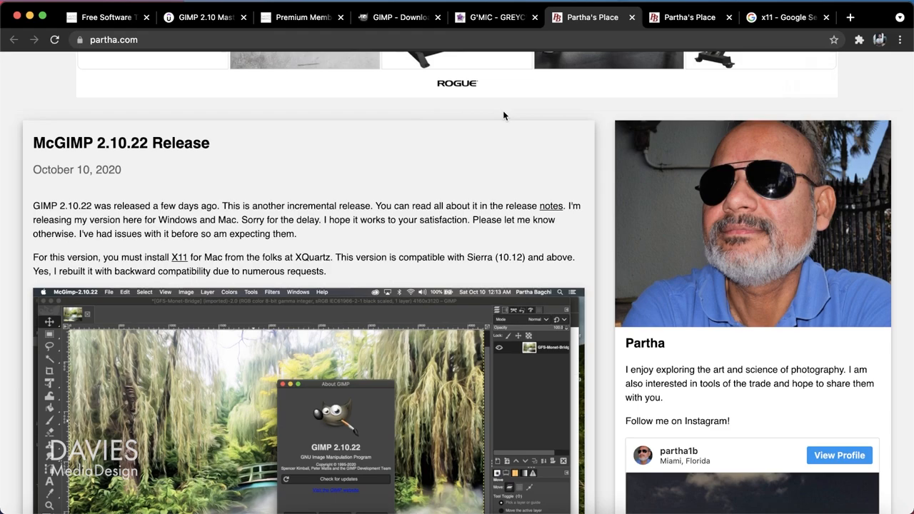
pyautogui.scroll(-3)
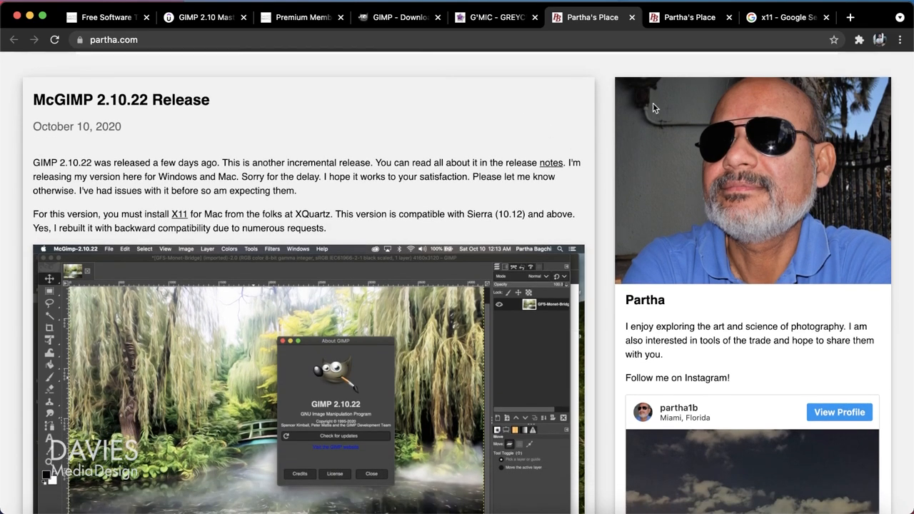
pyautogui.moveTo(479, 217)
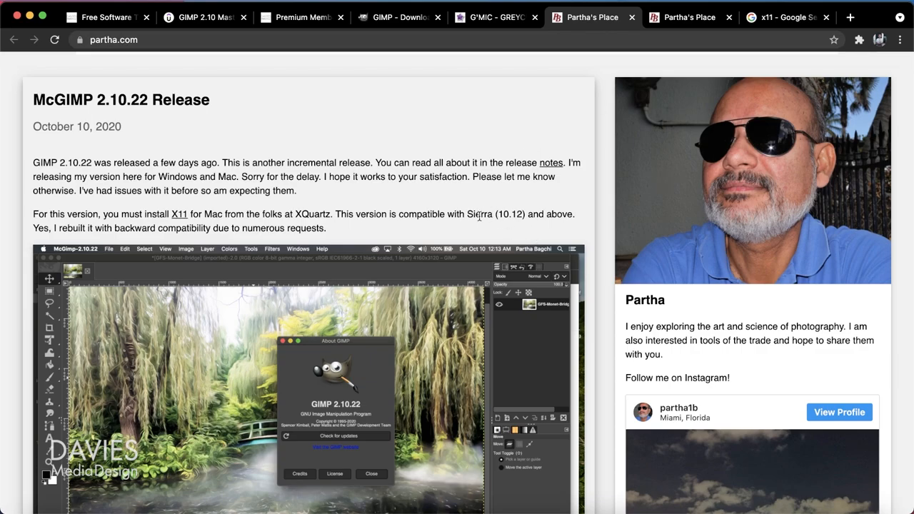
pyautogui.scroll(-3)
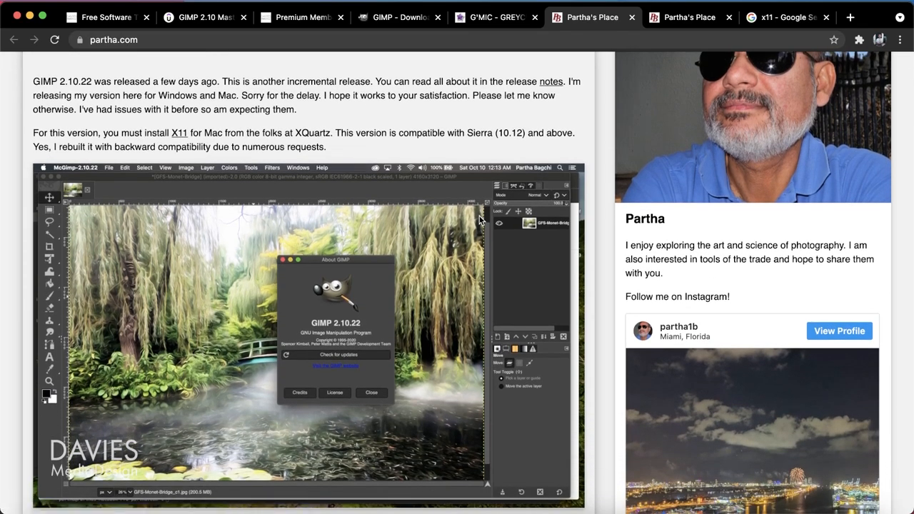
pyautogui.moveTo(397, 194)
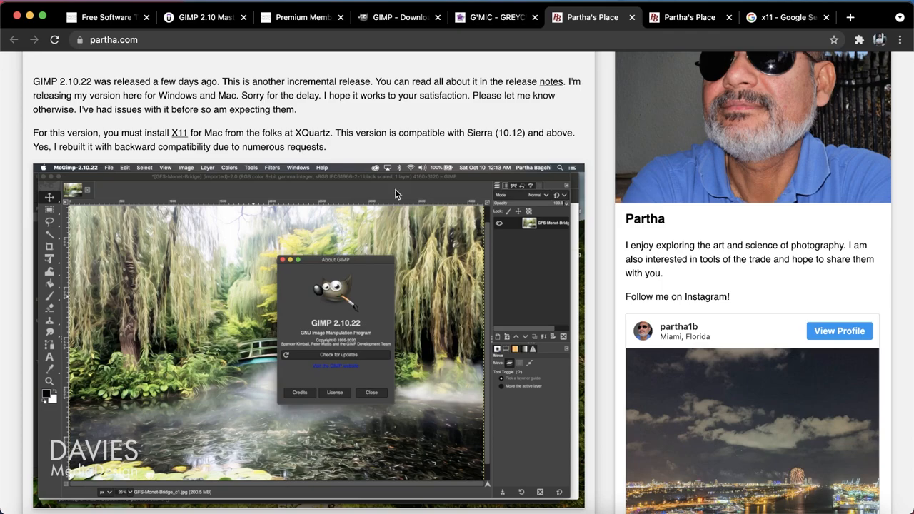
pyautogui.moveTo(411, 183)
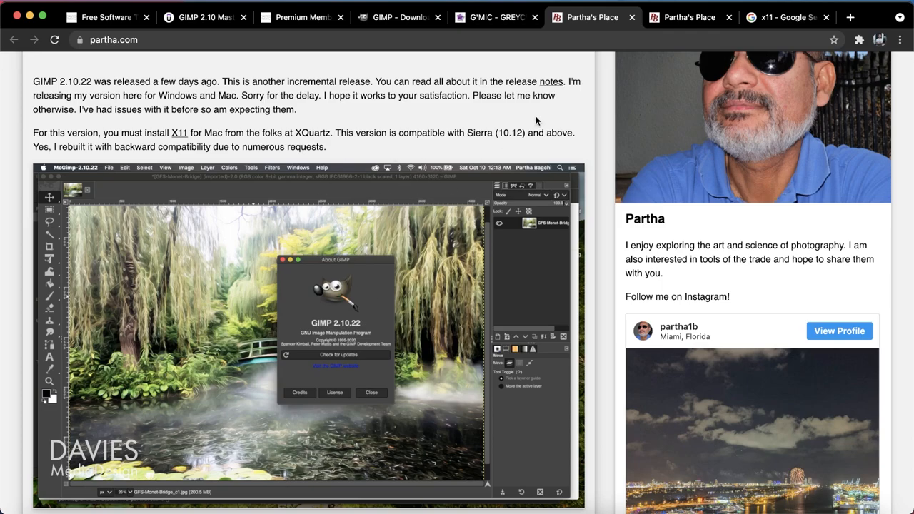
pyautogui.scroll(-3)
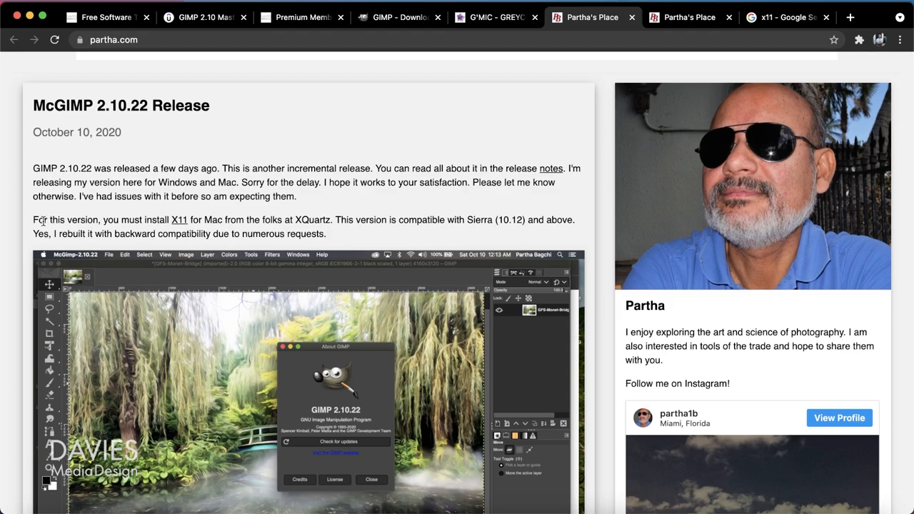
pyautogui.moveTo(33, 220); pyautogui.dragTo(100, 220)
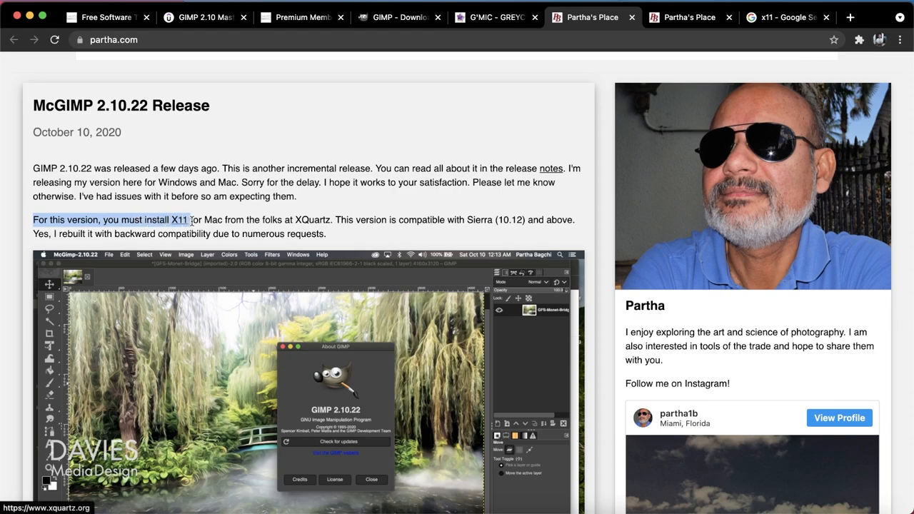
# - Follow the X11 link in the McGIMP 2.10.22 post
pyautogui.moveTo(168, 220); pyautogui.dragTo(350, 235)
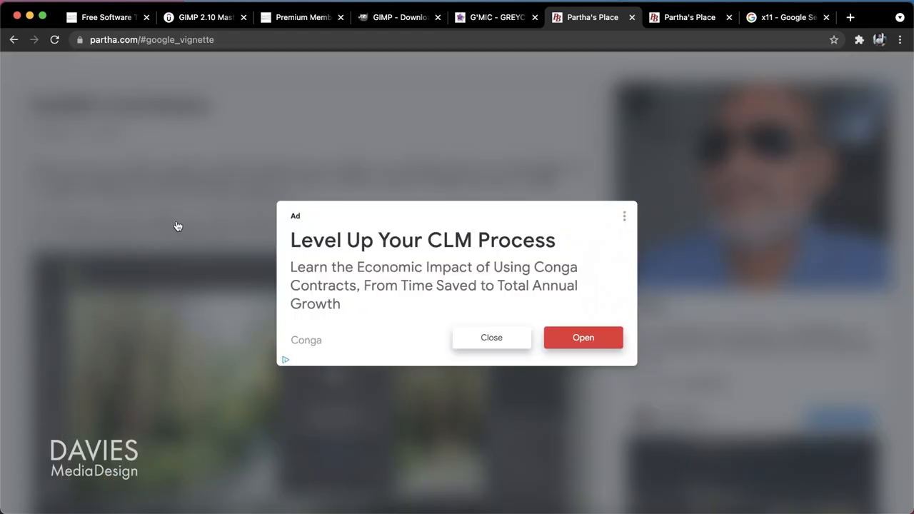
pyautogui.moveTo(177, 227)
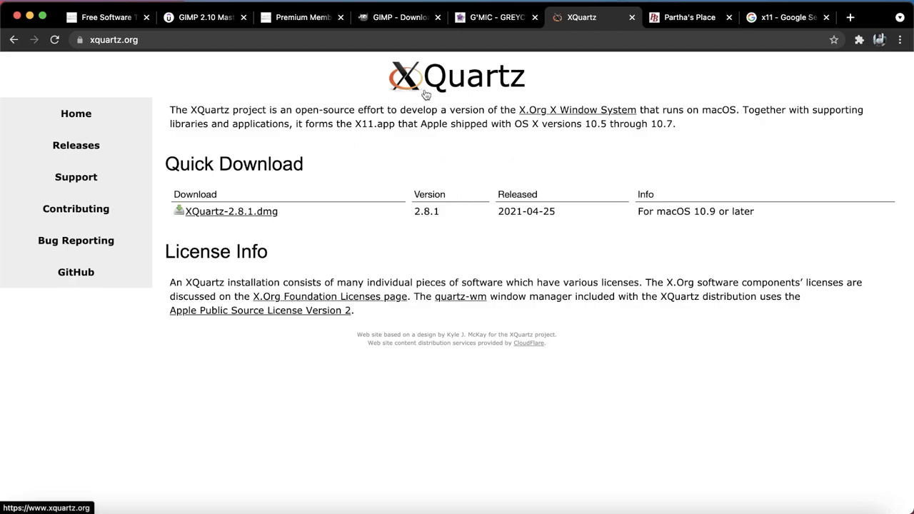
pyautogui.moveTo(485, 95)
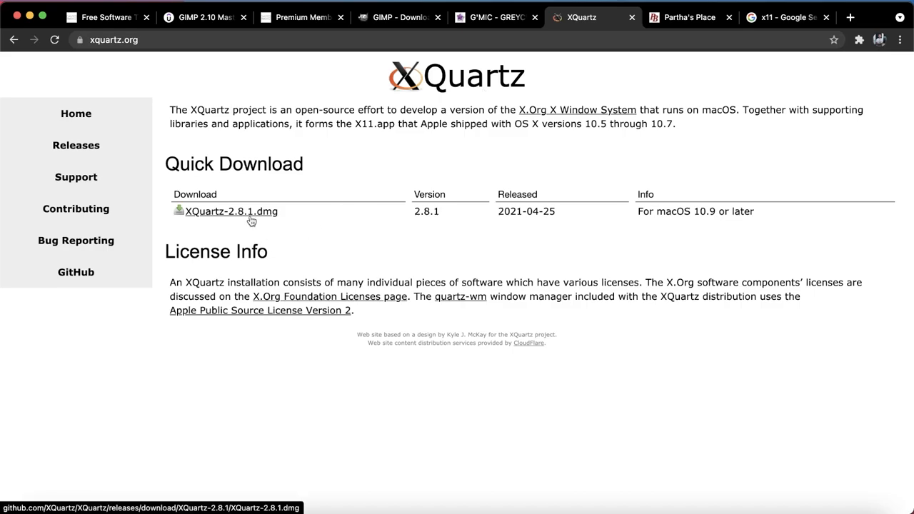
pyautogui.moveTo(245, 222)
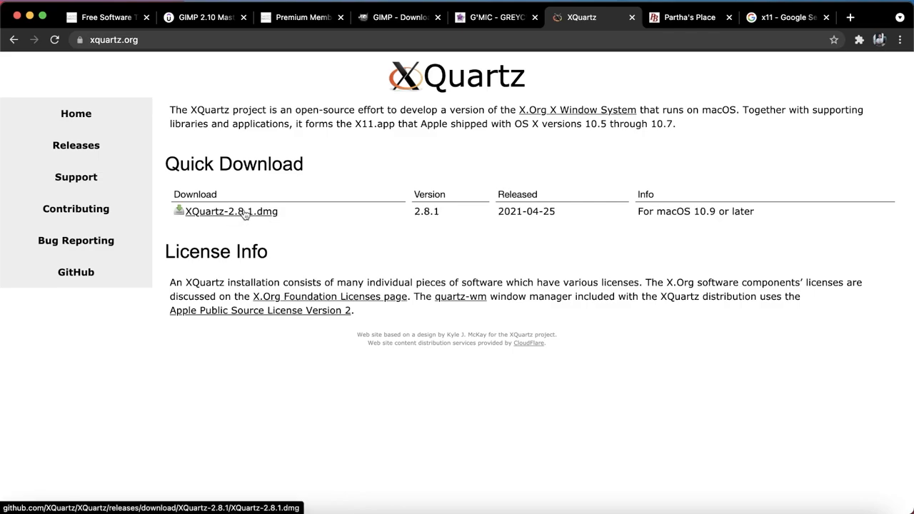
# - Download XQuartz-2.8.1.dmg from the XQuartz site into the Downloads folder
pyautogui.click(231, 211)
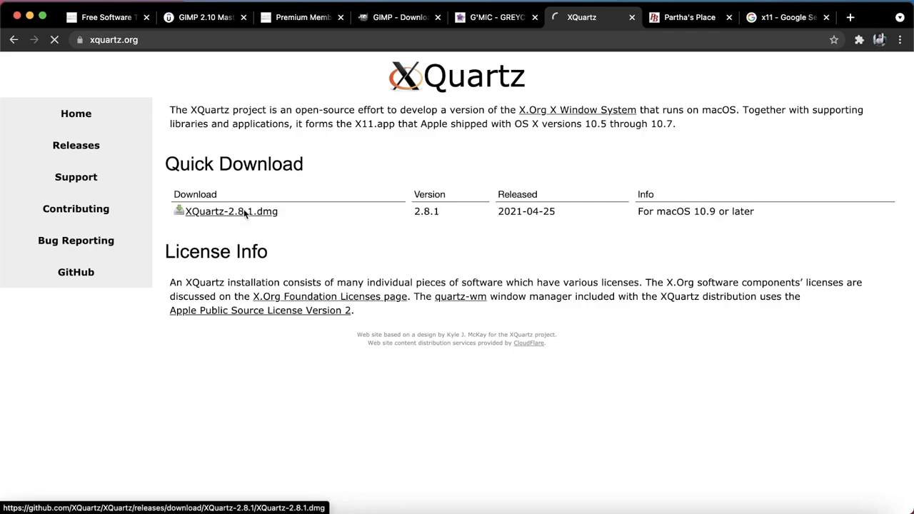
pyautogui.click(231, 212)
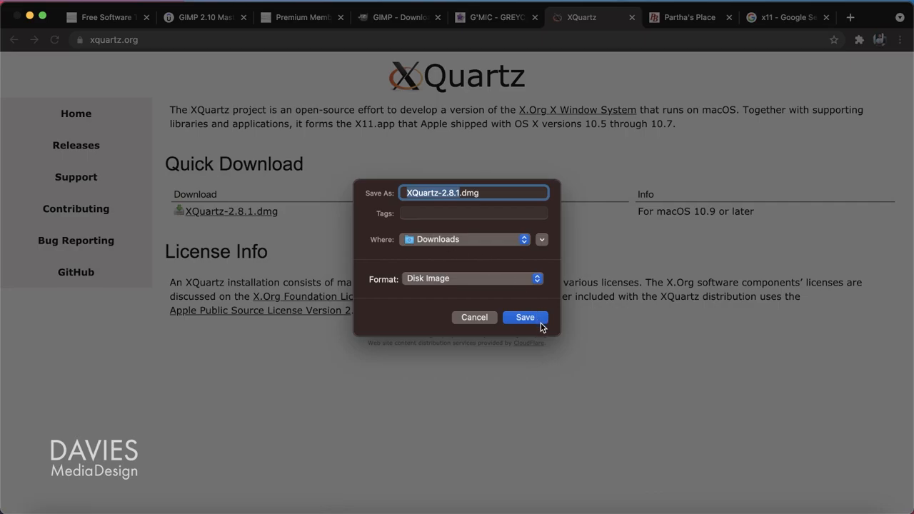
pyautogui.click(526, 317)
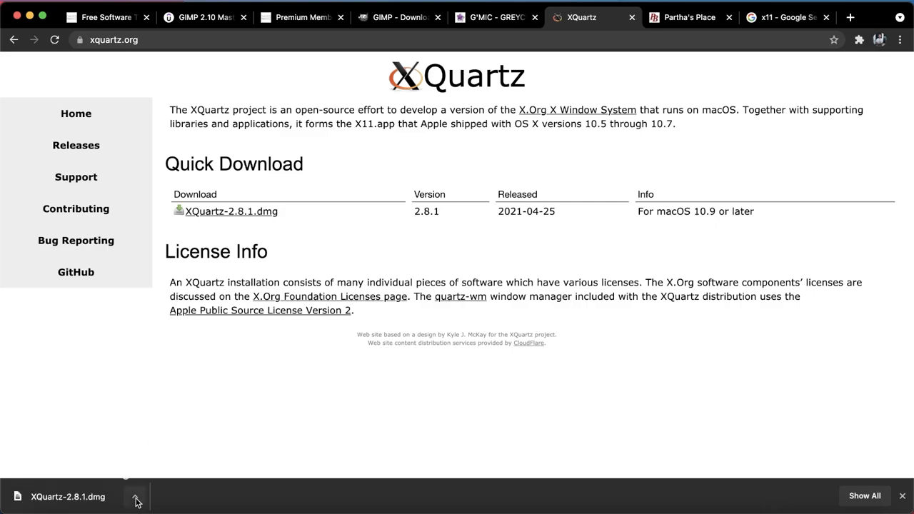
# - Reveal XQuartz-2.8.1.dmg in Finder and mount the disk image
pyautogui.click(136, 497)
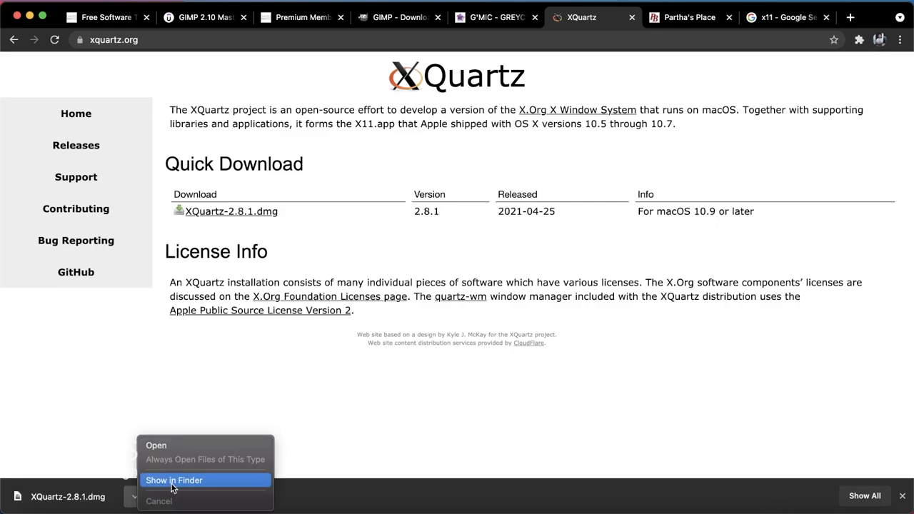
pyautogui.click(174, 480)
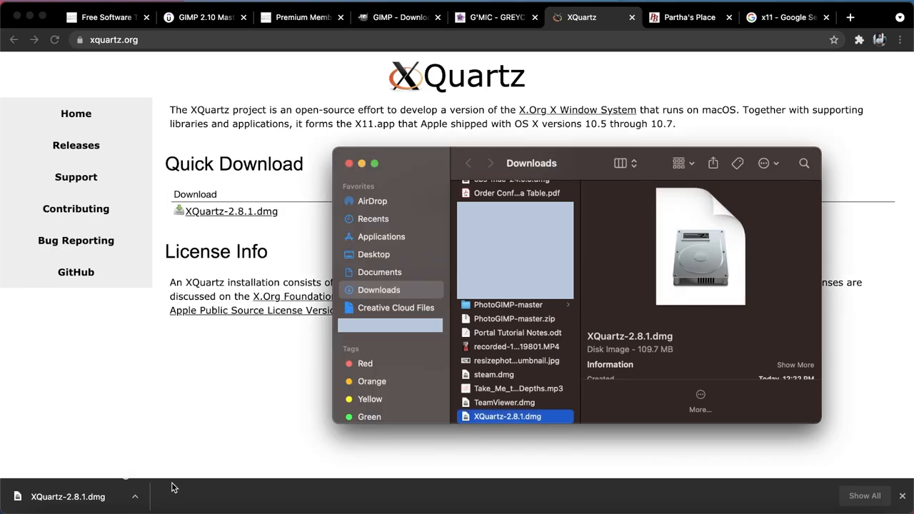
pyautogui.moveTo(536, 417)
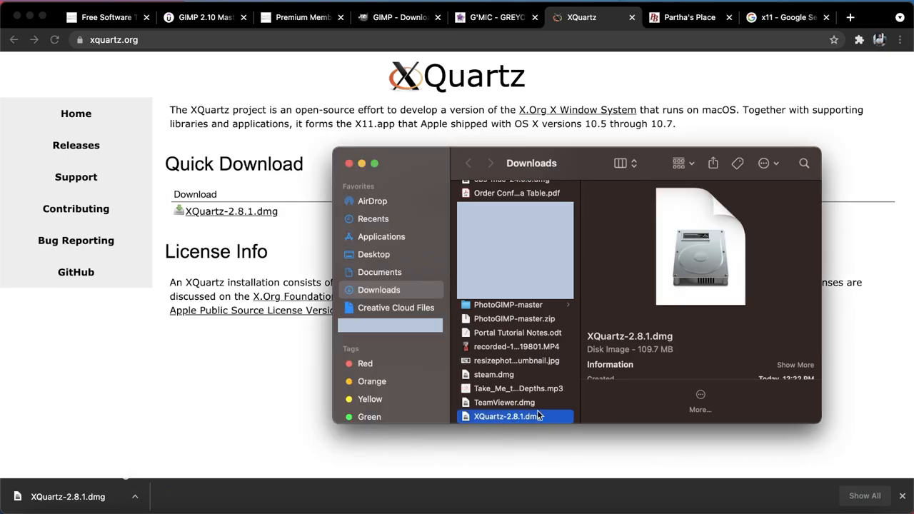
pyautogui.moveTo(520, 423)
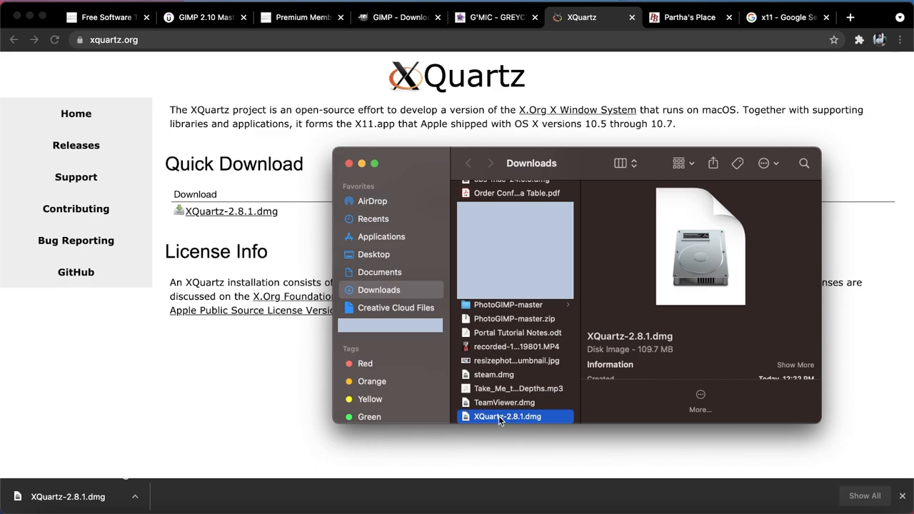
pyautogui.doubleClick(507, 417)
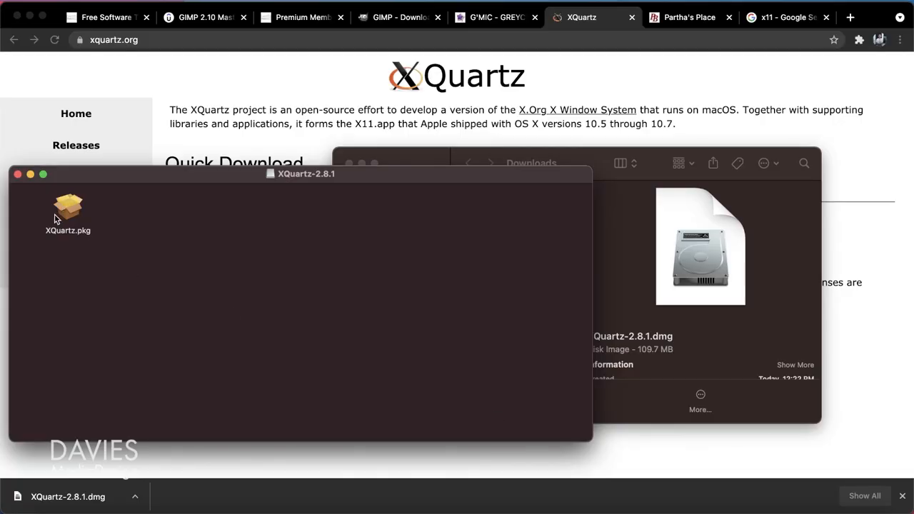
pyautogui.moveTo(69, 214)
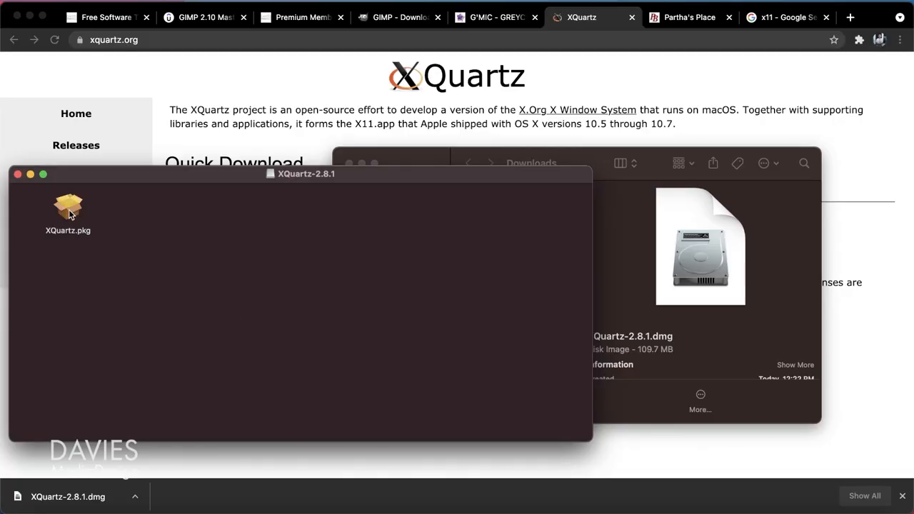
# - Launch XQuartz.pkg, allow its check, and continue through Read Me and License, agreeing to the terms
pyautogui.doubleClick(69, 207)
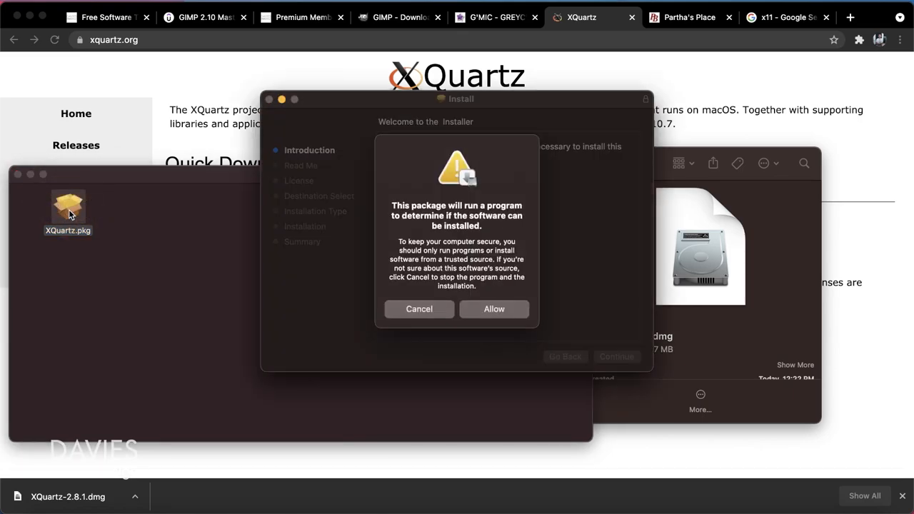
pyautogui.moveTo(460, 220)
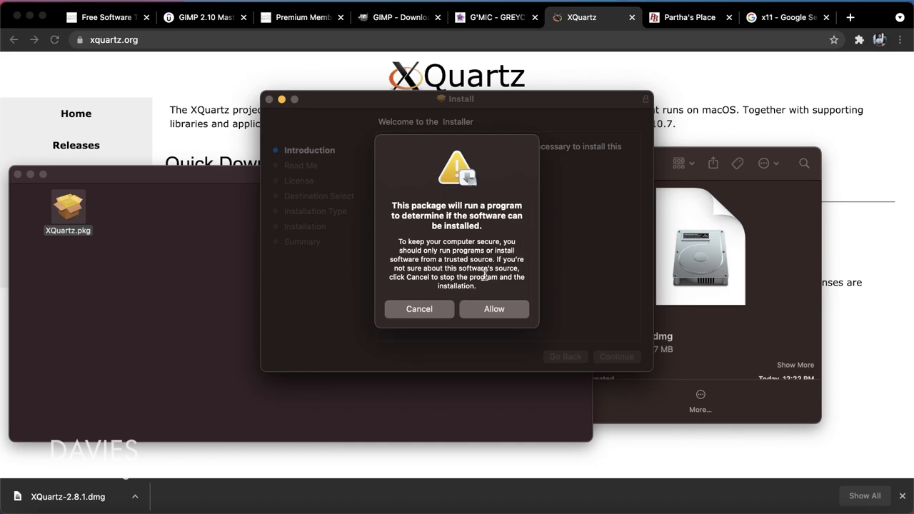
pyautogui.click(494, 309)
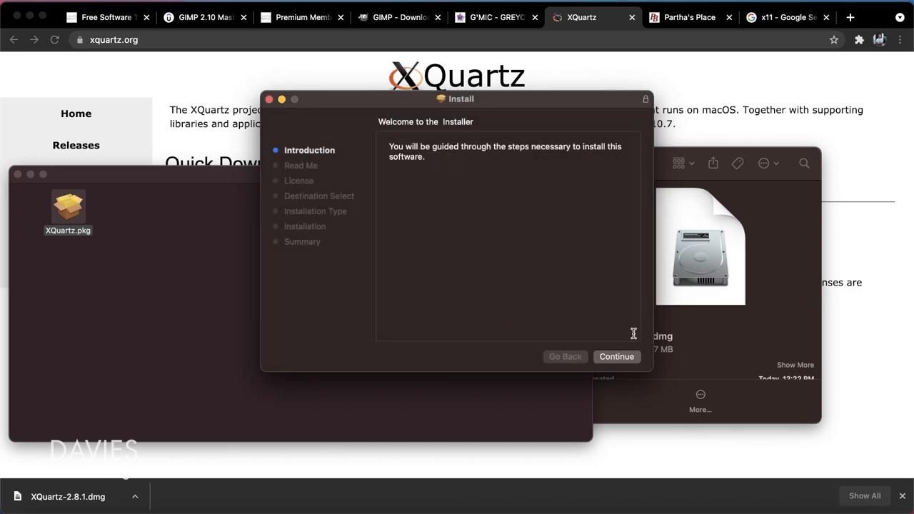
pyautogui.click(616, 357)
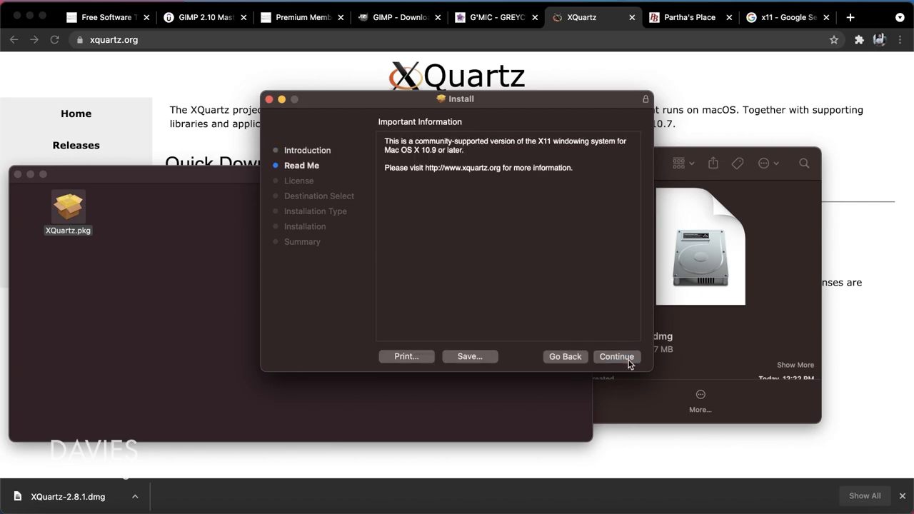
pyautogui.click(617, 357)
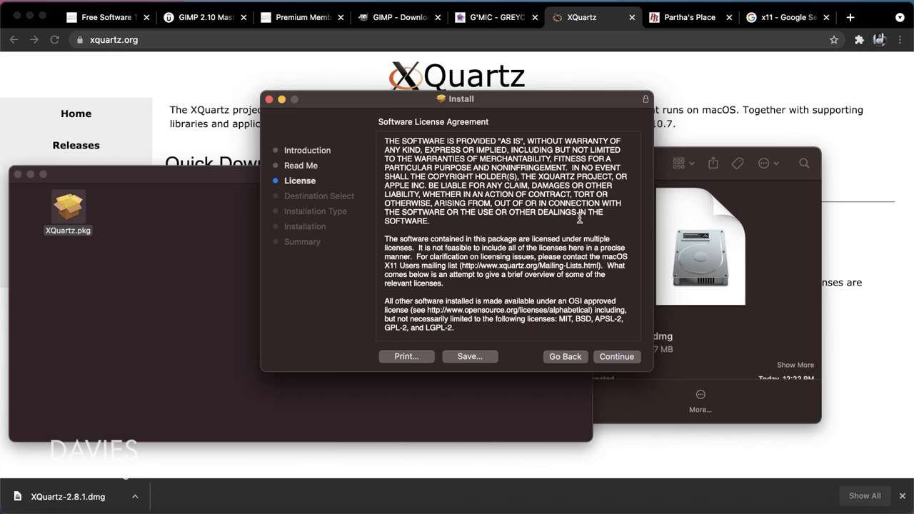
pyautogui.scroll(-3)
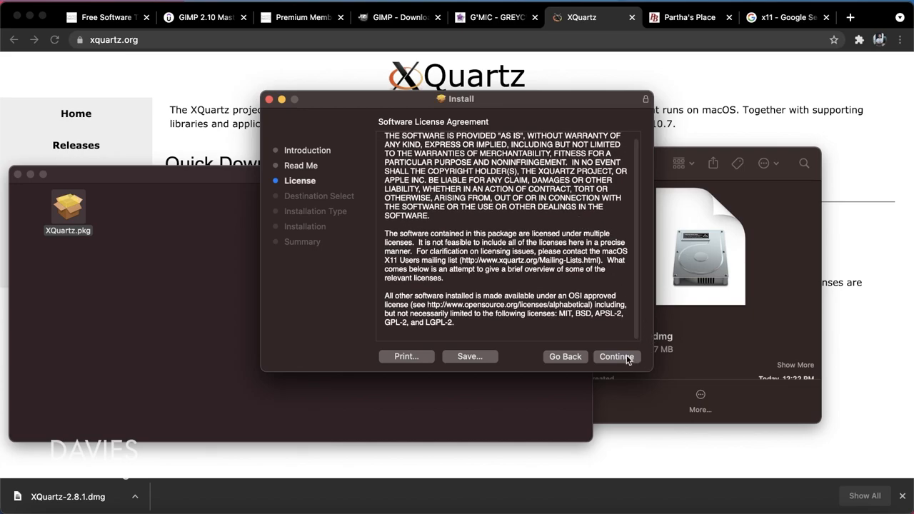
pyautogui.click(615, 358)
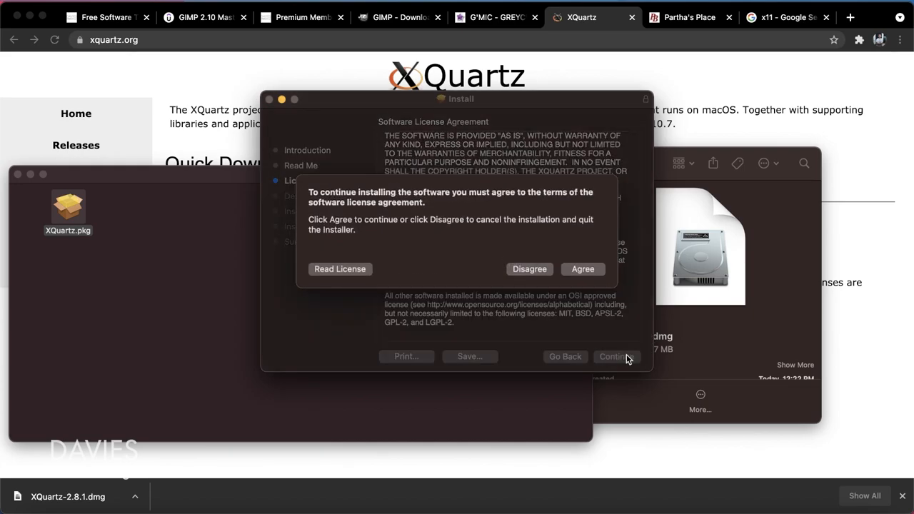
pyautogui.click(583, 268)
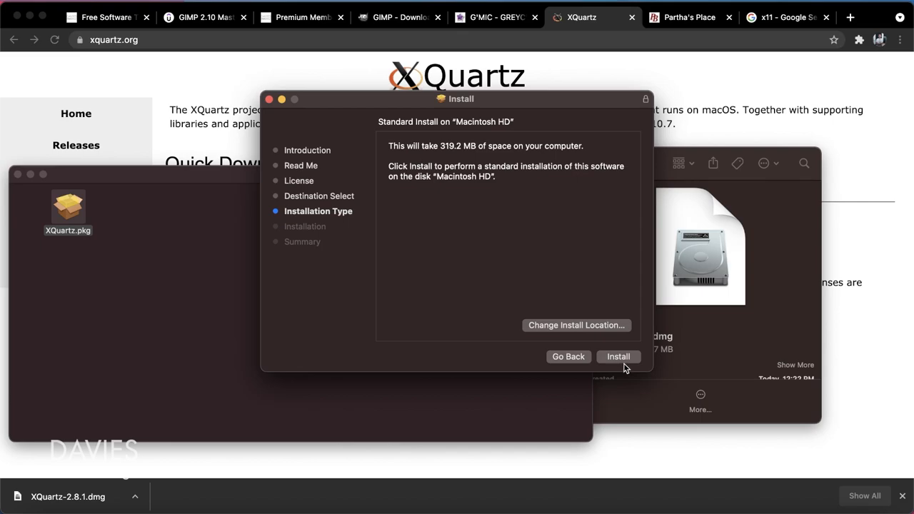
# - Run the standard XQuartz installation, close the installer and move it to the Trash
pyautogui.click(617, 357)
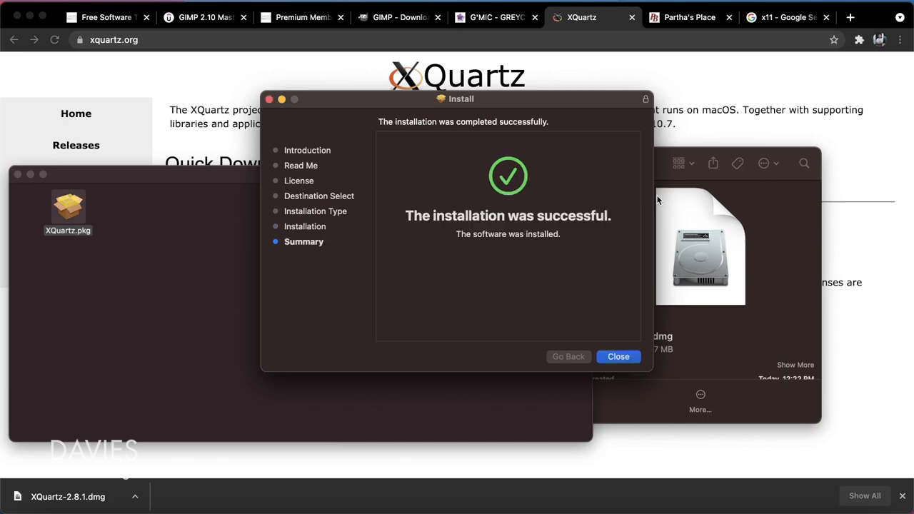
pyautogui.moveTo(511, 265)
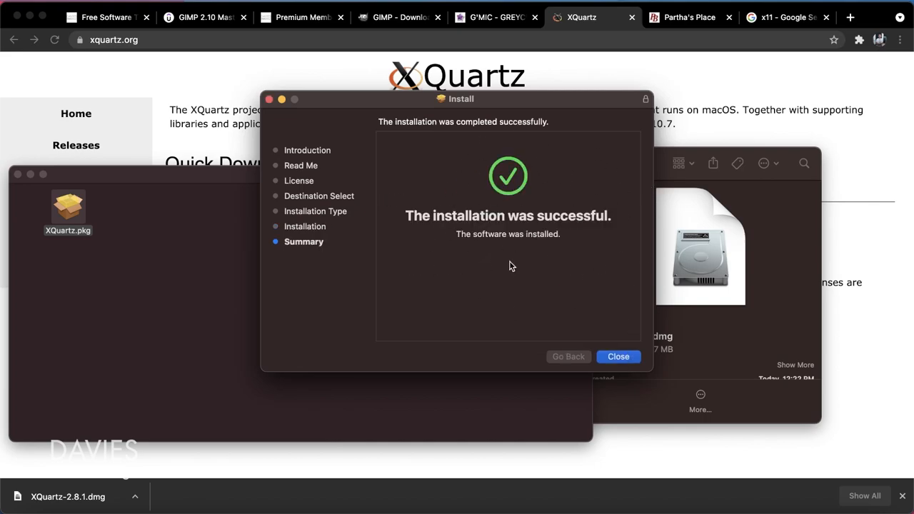
pyautogui.moveTo(627, 325)
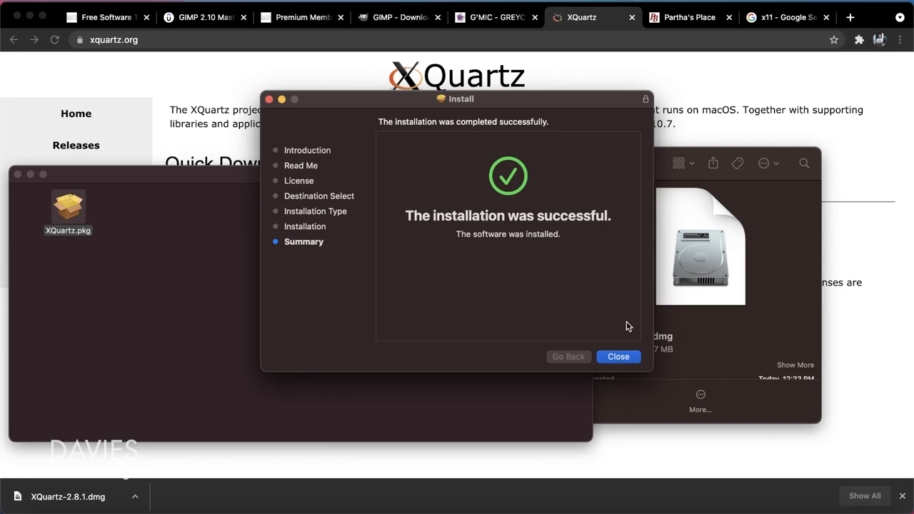
pyautogui.click(617, 357)
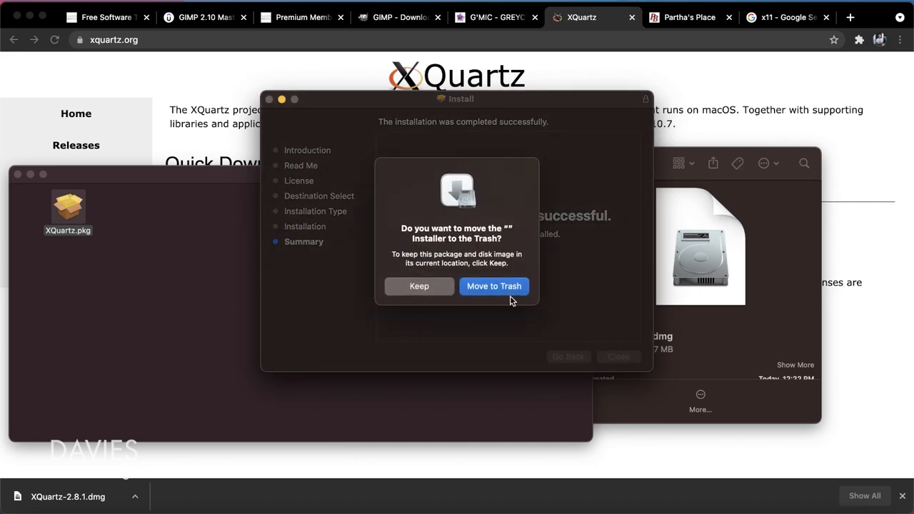
pyautogui.click(495, 285)
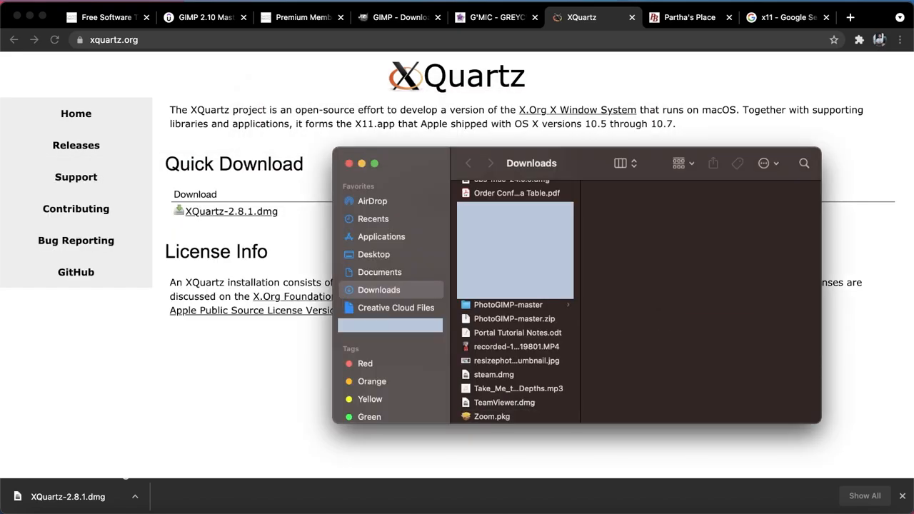
# - Return to Partha's Place and scroll the McGIMP post down to its Downloads list of McGimp editions
pyautogui.click(348, 162)
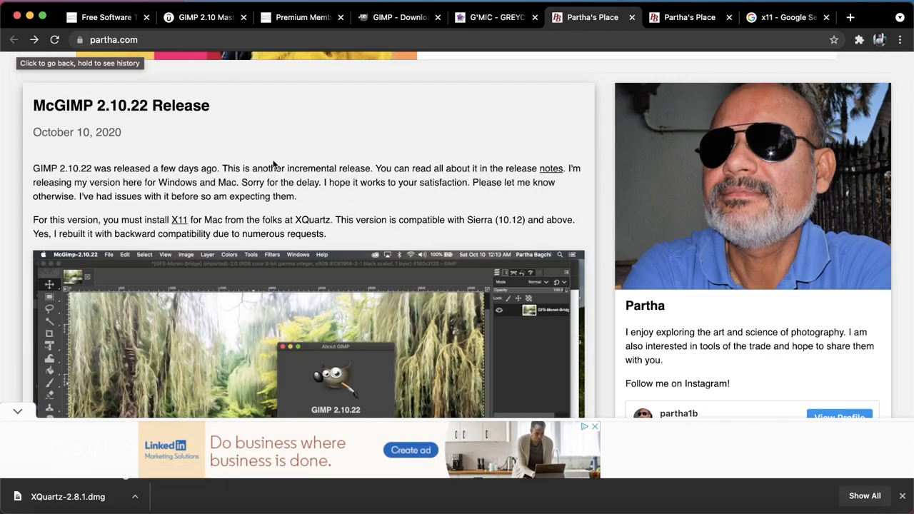
pyautogui.moveTo(578, 217)
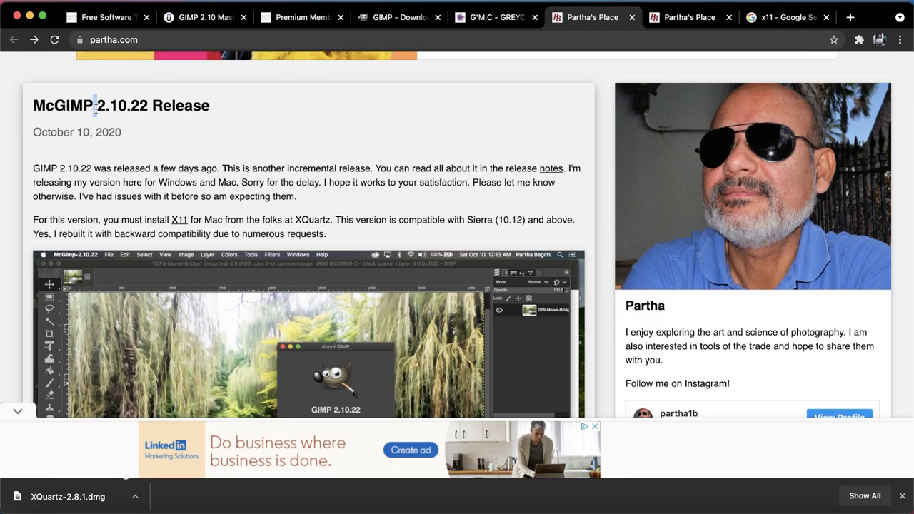
pyautogui.scroll(-3)
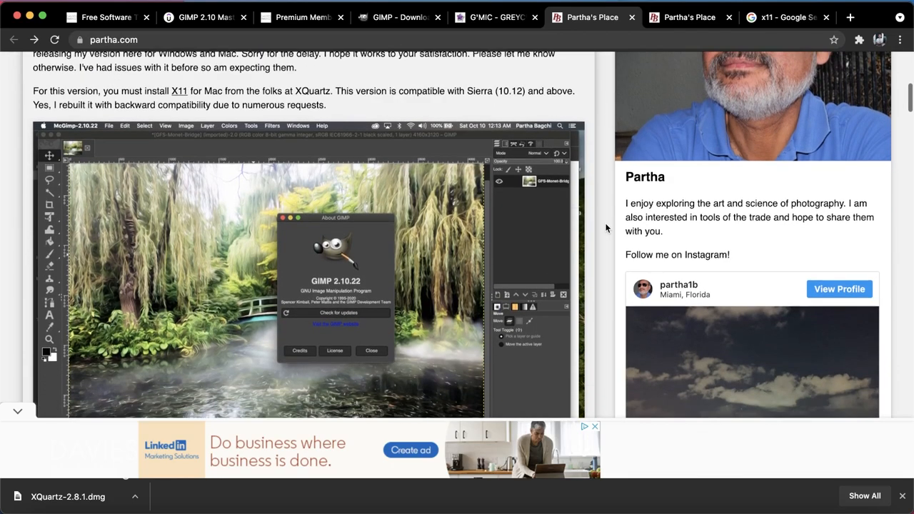
pyautogui.scroll(-3)
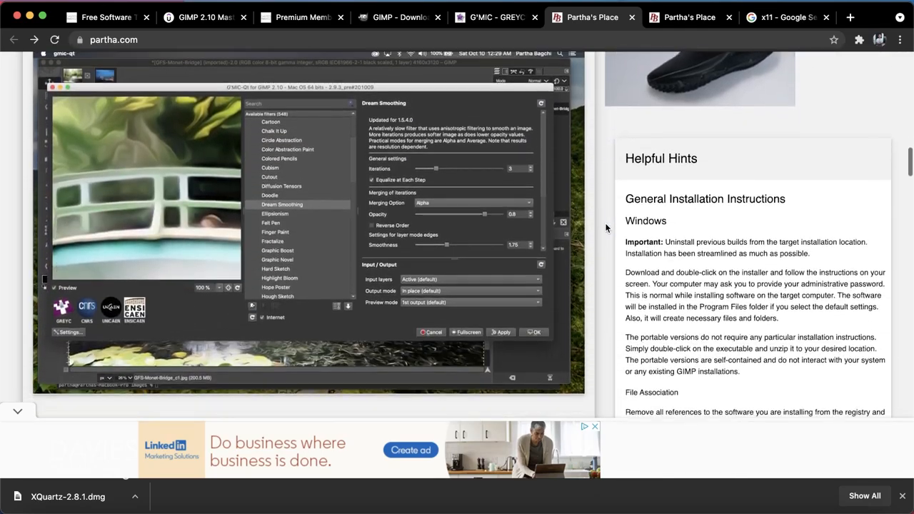
pyautogui.scroll(-3)
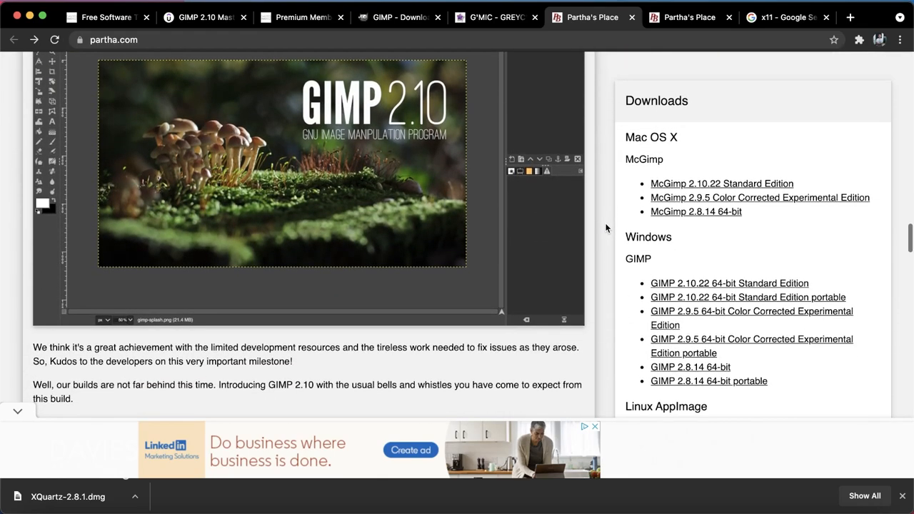
pyautogui.moveTo(697, 103)
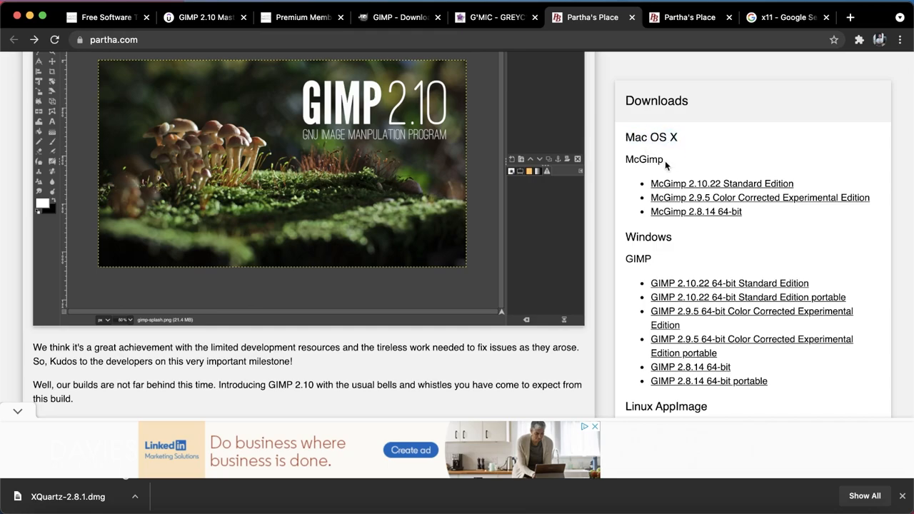
pyautogui.moveTo(711, 171)
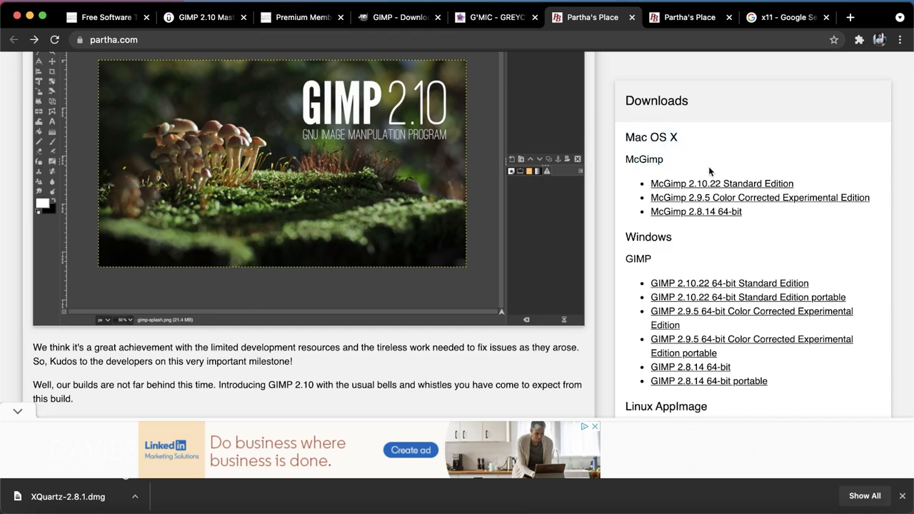
pyautogui.moveTo(691, 217)
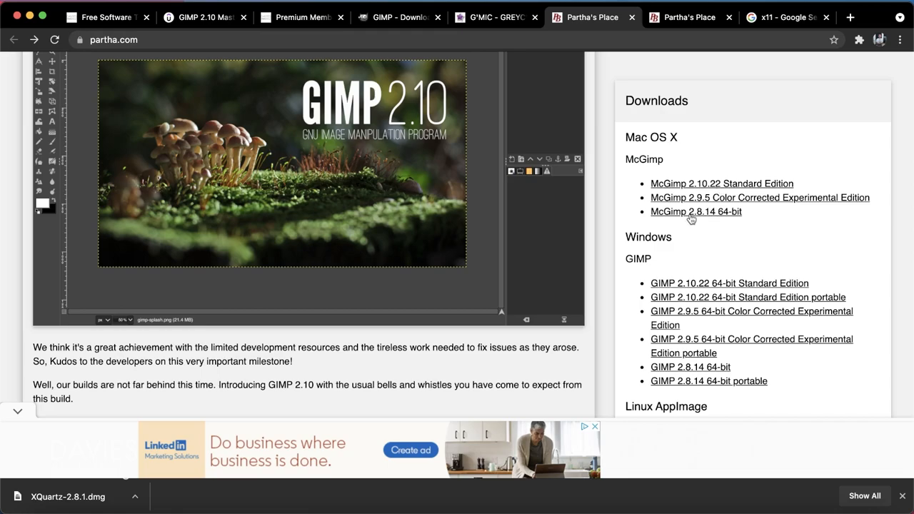
pyautogui.moveTo(707, 203)
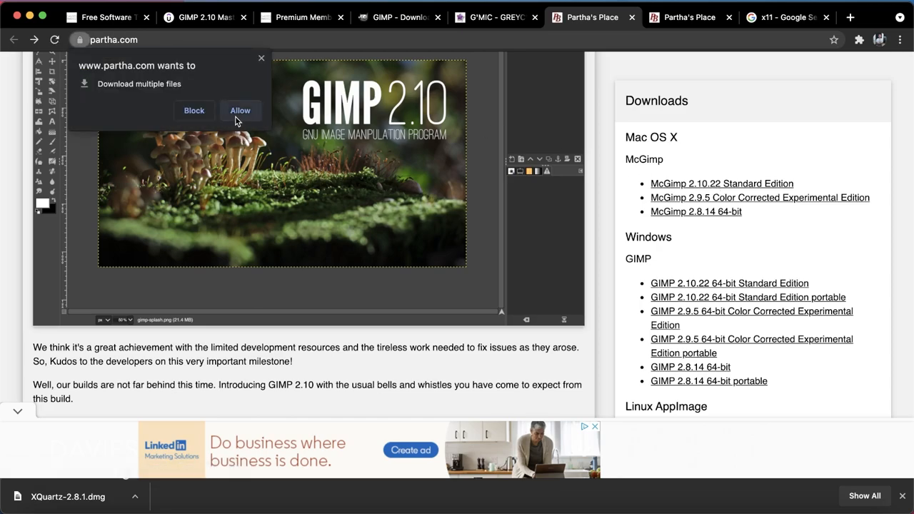
# - Allow multiple downloads and save McGimp-2.10.22.app.zip to Downloads, replacing the existing file
pyautogui.click(240, 110)
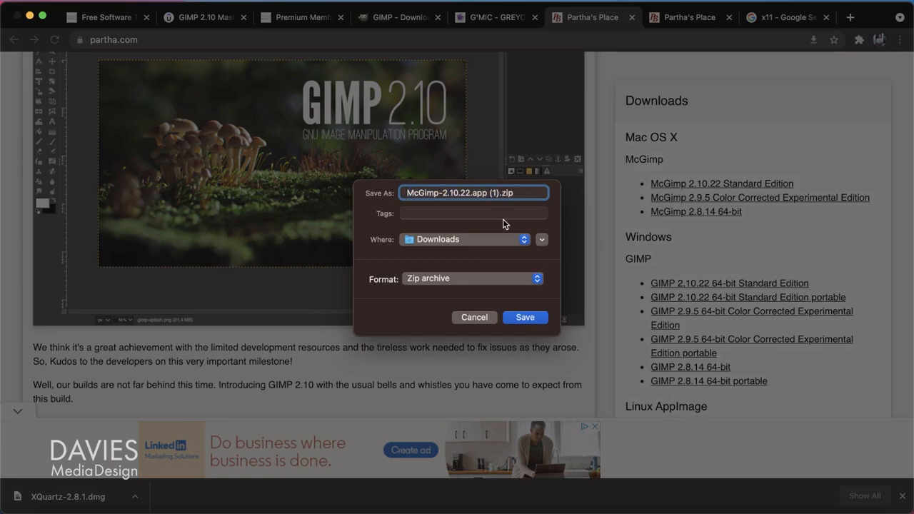
pyautogui.write('McGimp-2.10.22.app.zip')
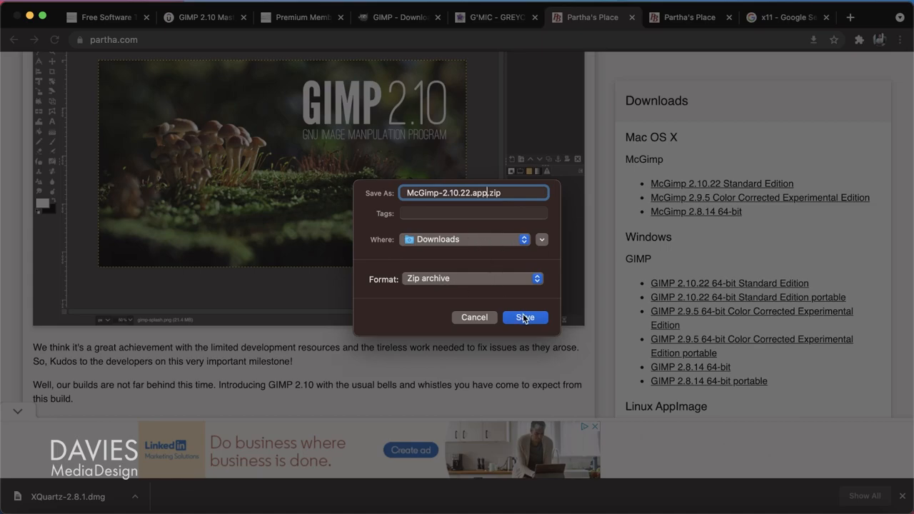
pyautogui.click(525, 317)
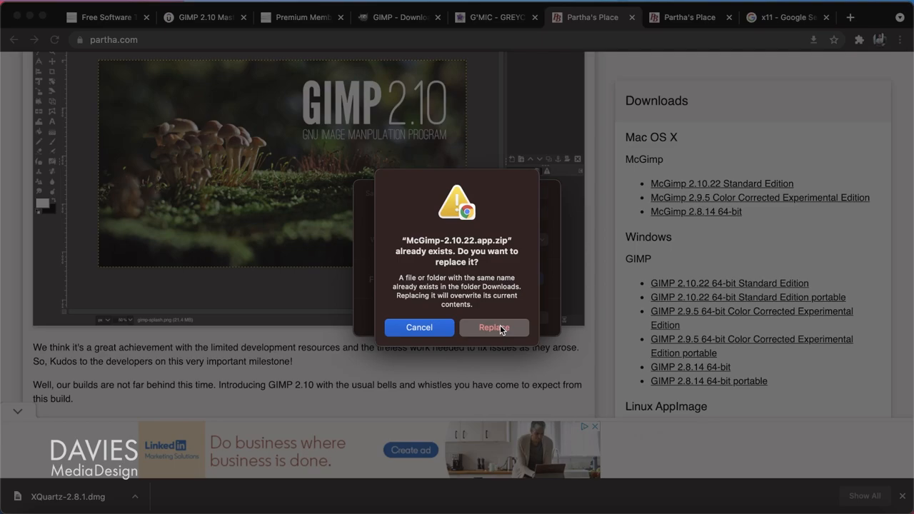
pyautogui.click(494, 327)
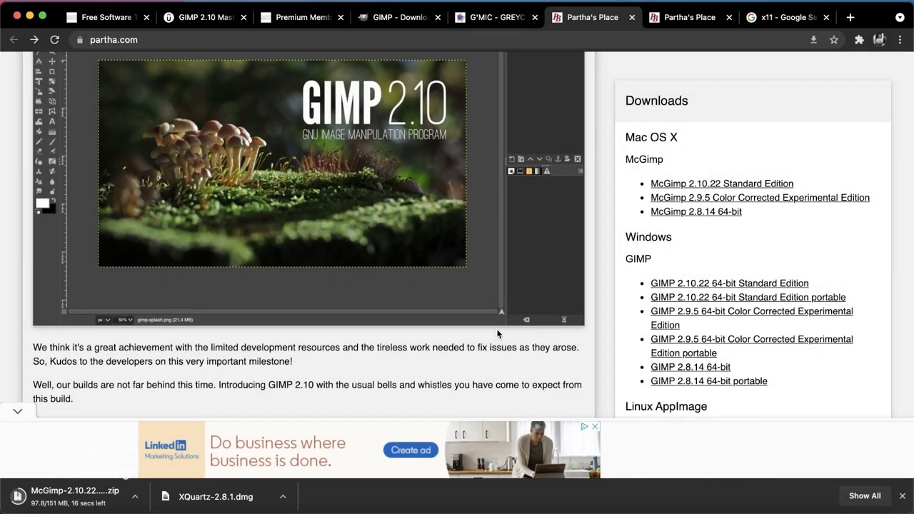
pyautogui.moveTo(103, 440)
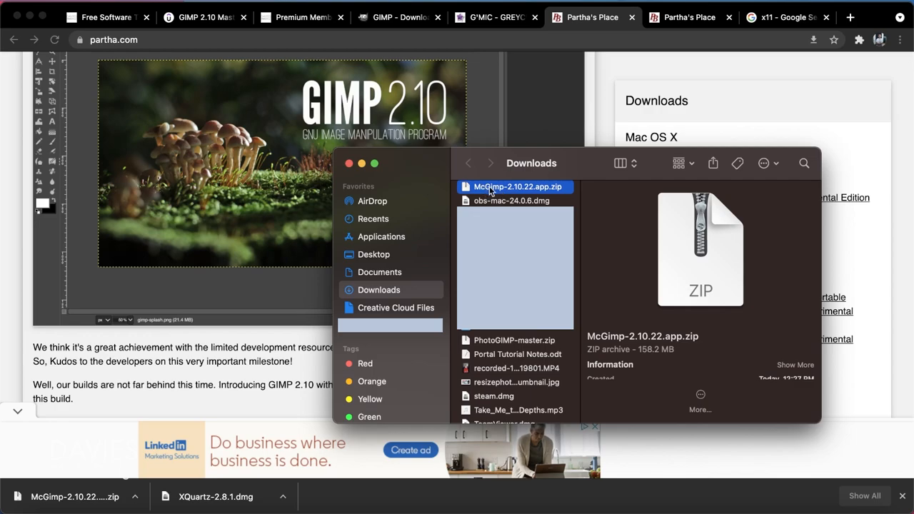
pyautogui.moveTo(509, 190)
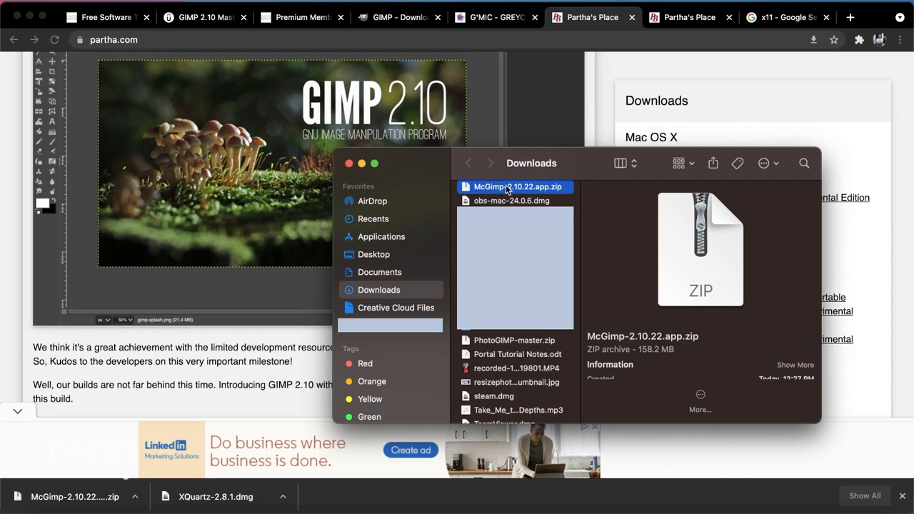
# - Extract McGimp-2.10.22.app.zip in Downloads, move the app out, and trash the zip archive
pyautogui.doubleClick(515, 186)
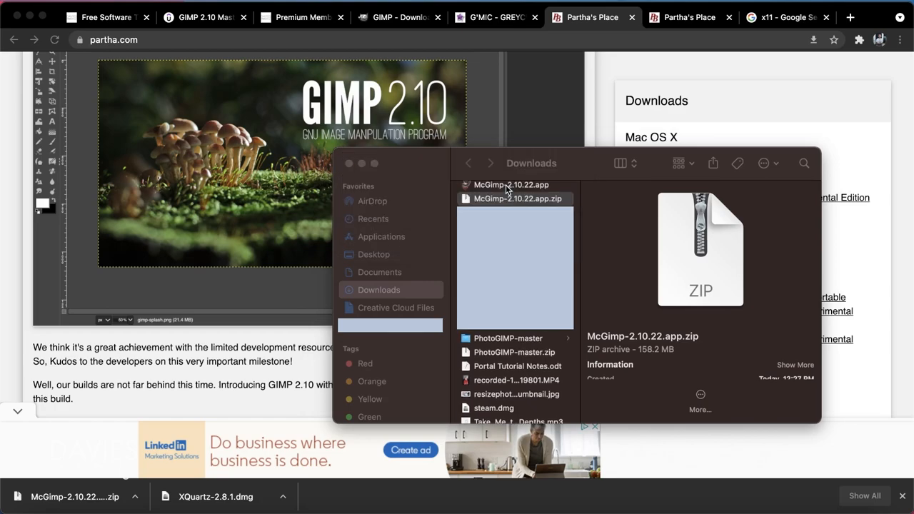
pyautogui.click(511, 186)
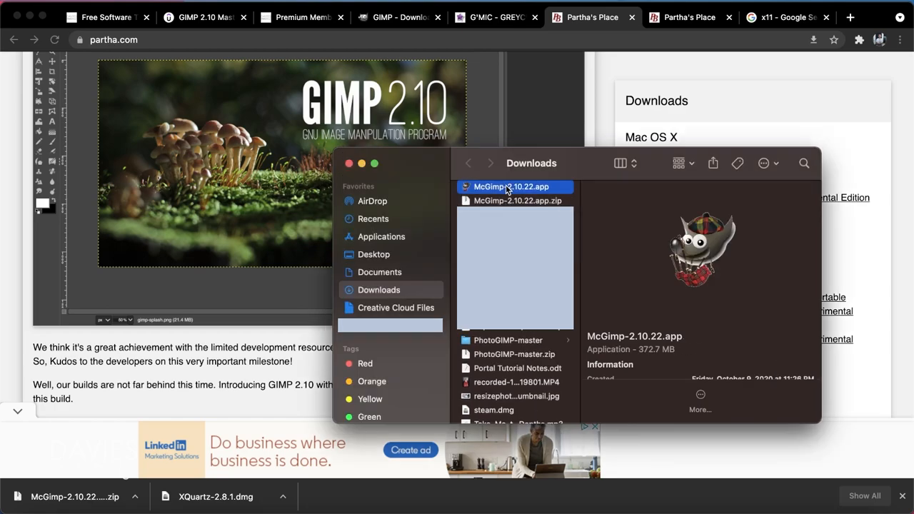
pyautogui.moveTo(517, 194)
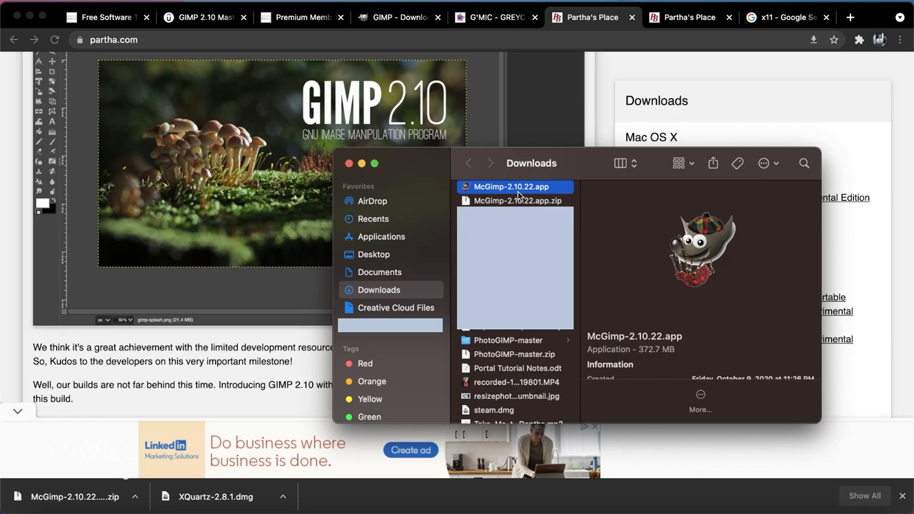
pyautogui.moveTo(517, 197)
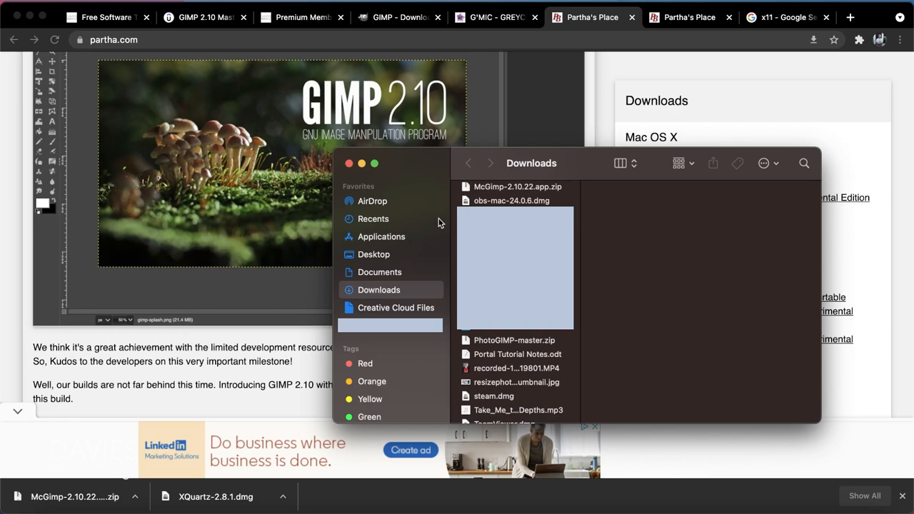
pyautogui.click(516, 186)
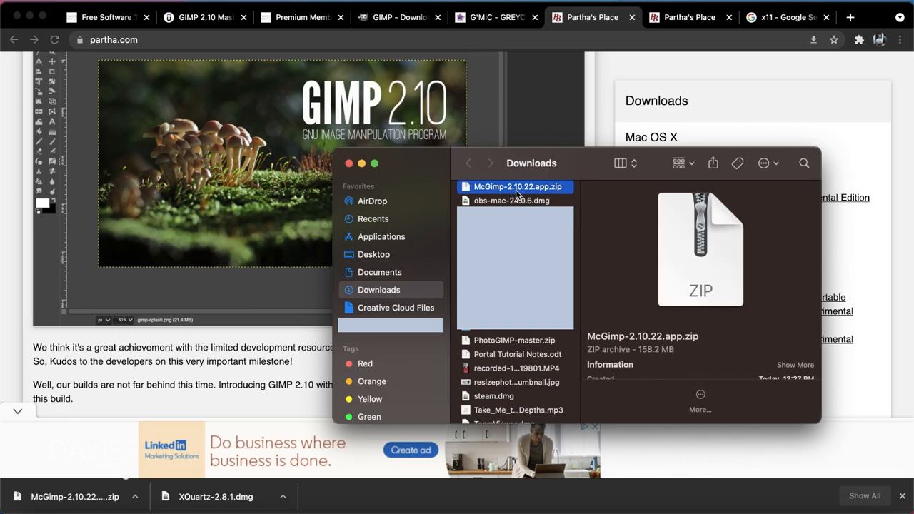
pyautogui.click(764, 162)
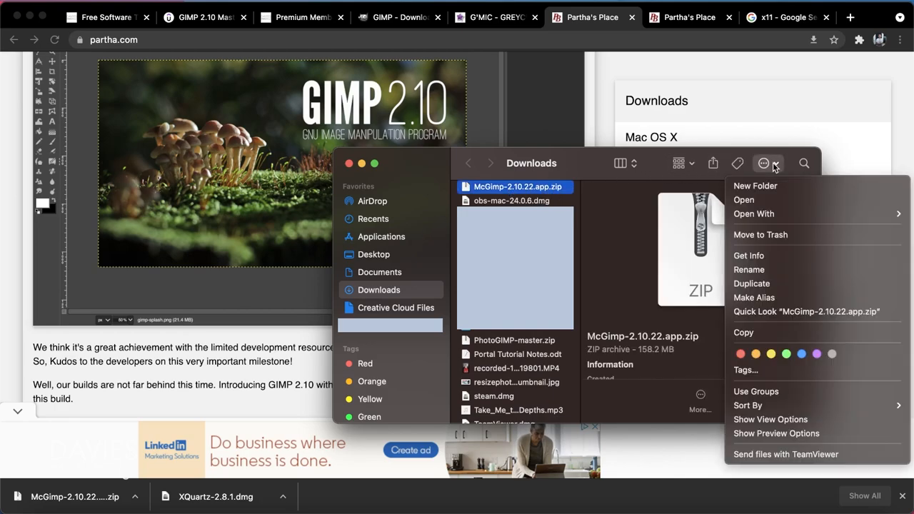
pyautogui.moveTo(760, 234)
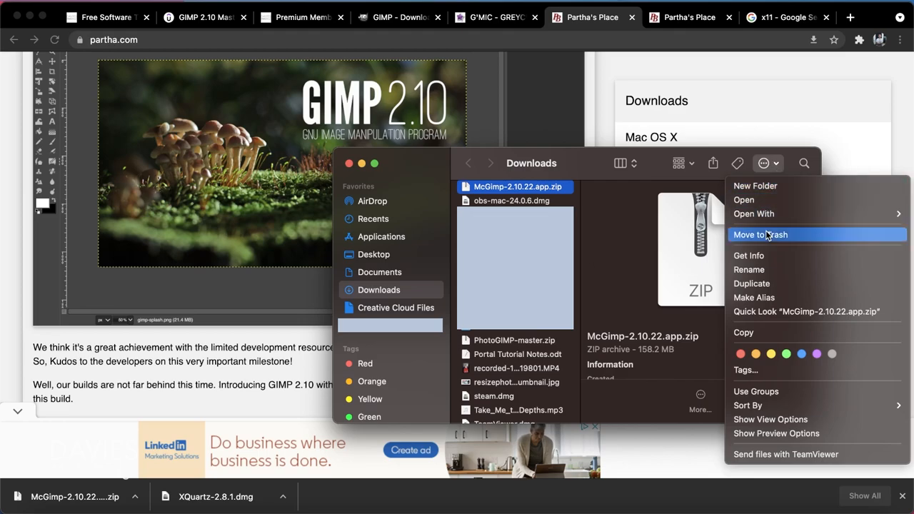
pyautogui.click(760, 234)
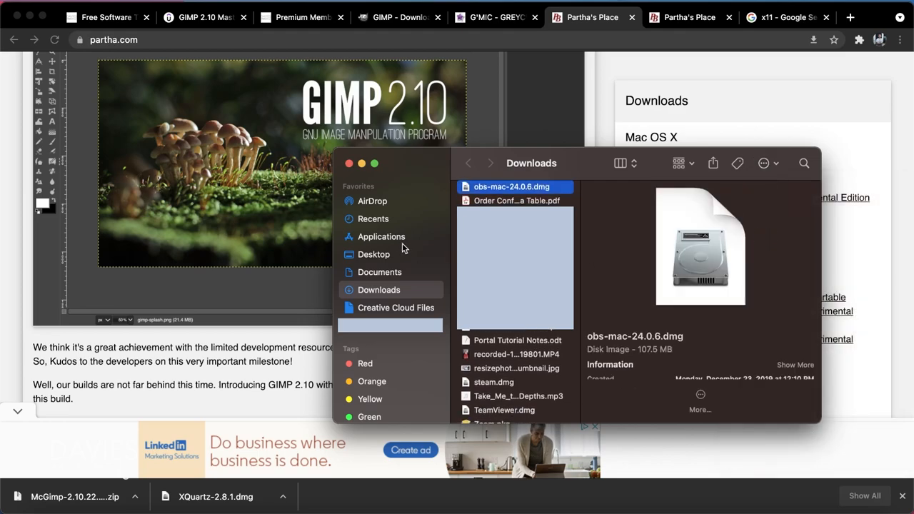
# - In Applications, compare GIMP-2.10.app with the new McGimp-2.10.22.app (372.7 MB) in the preview column
pyautogui.click(380, 237)
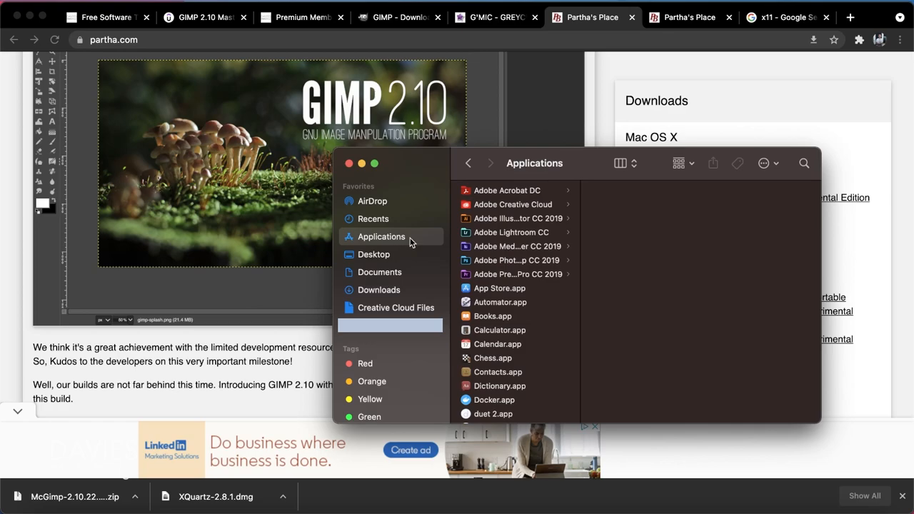
pyautogui.scroll(-3)
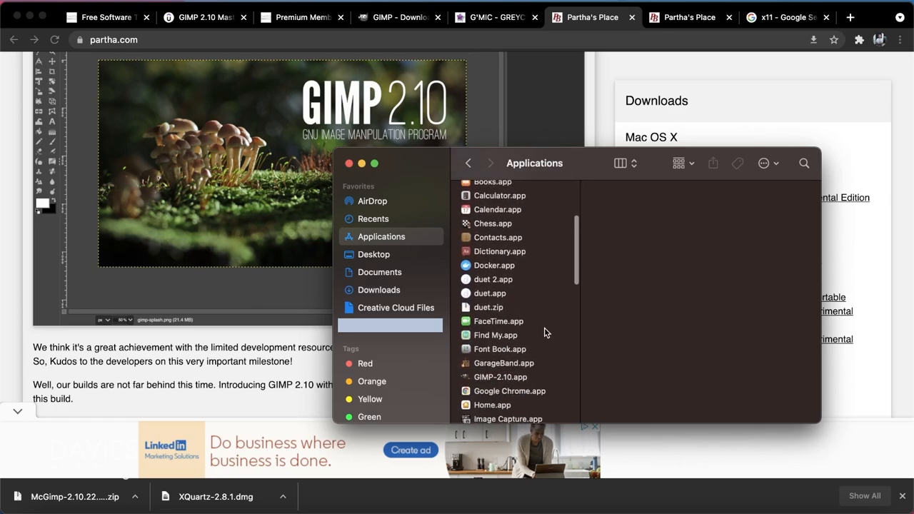
pyautogui.scroll(-3)
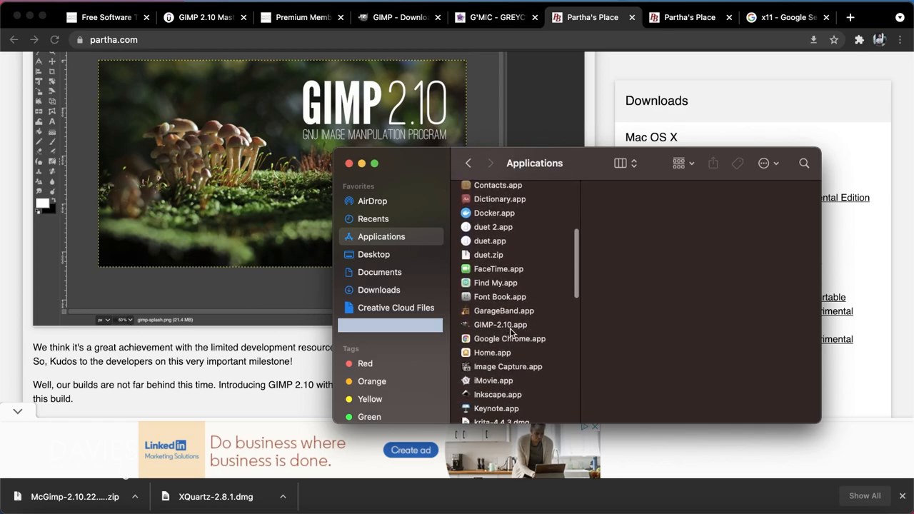
pyautogui.click(500, 326)
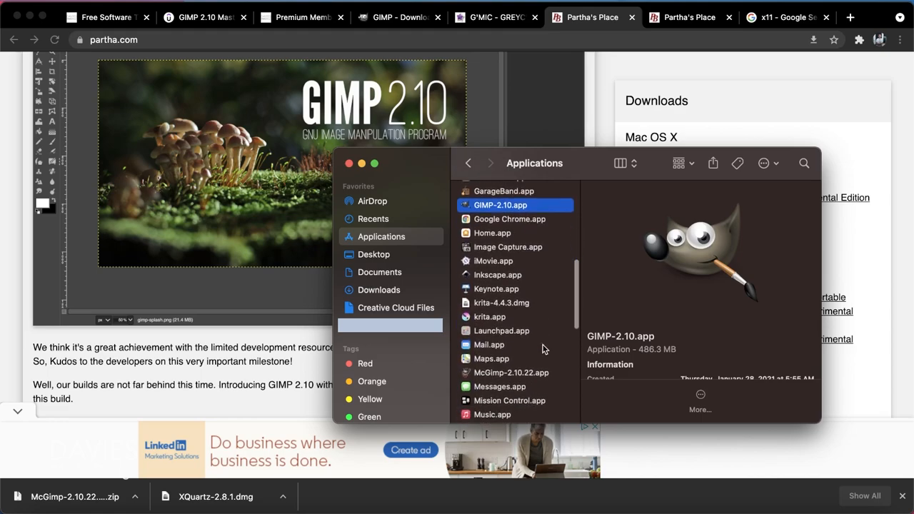
pyautogui.click(511, 333)
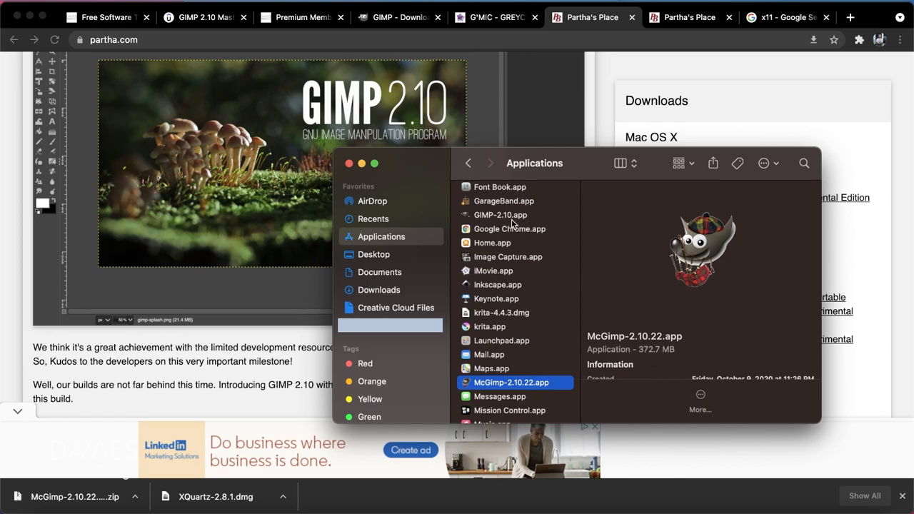
pyautogui.click(500, 215)
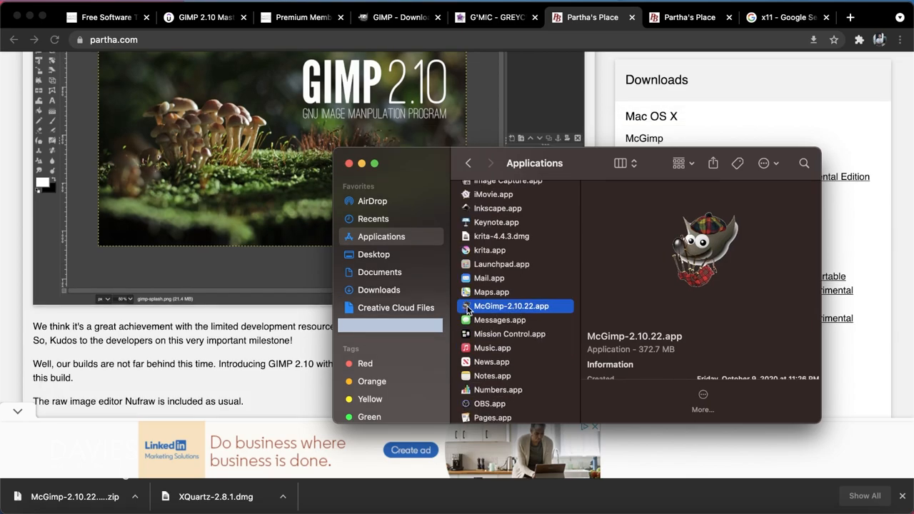
# - Launch McGimp-2.10.22.app from Applications, triggering the unverified-developer warning
pyautogui.doubleClick(512, 306)
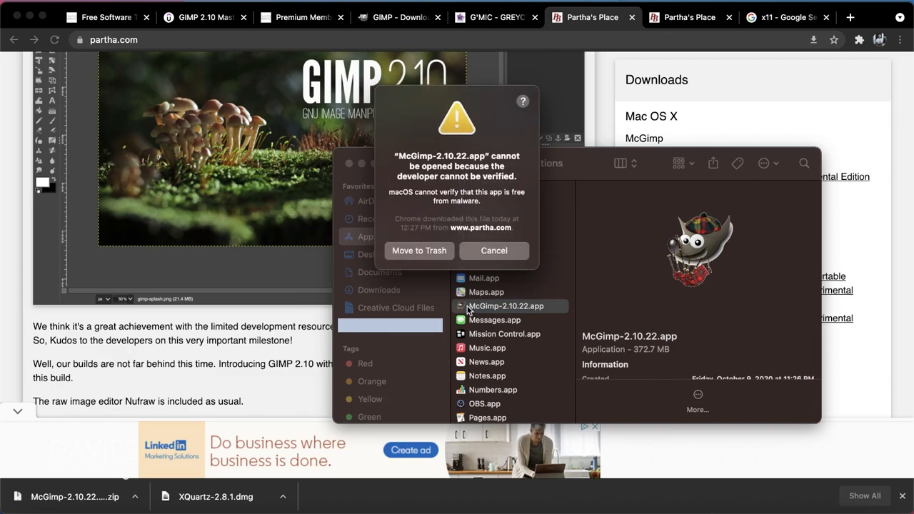
pyautogui.moveTo(478, 246)
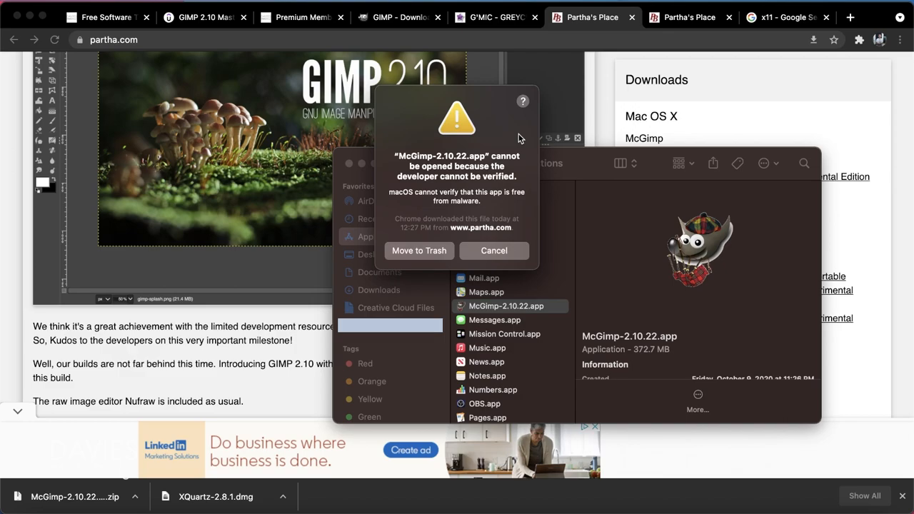
pyautogui.moveTo(455, 185)
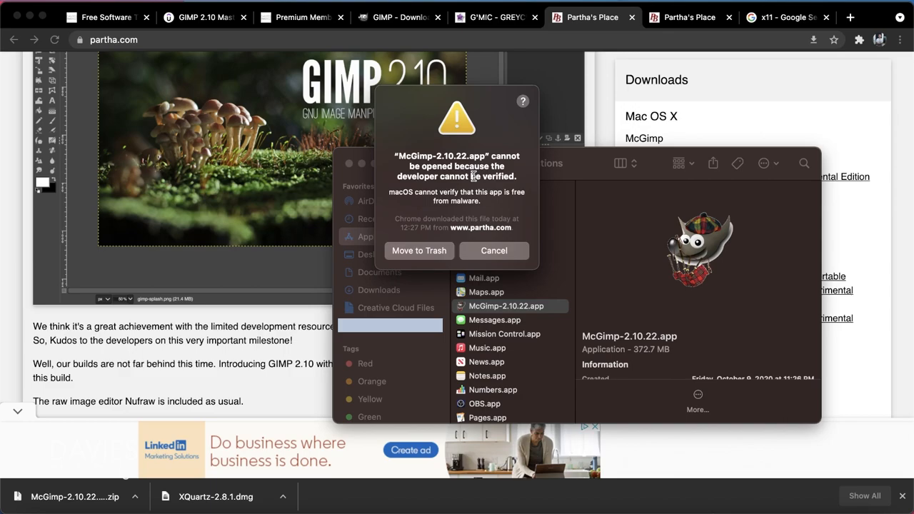
pyautogui.moveTo(525, 101)
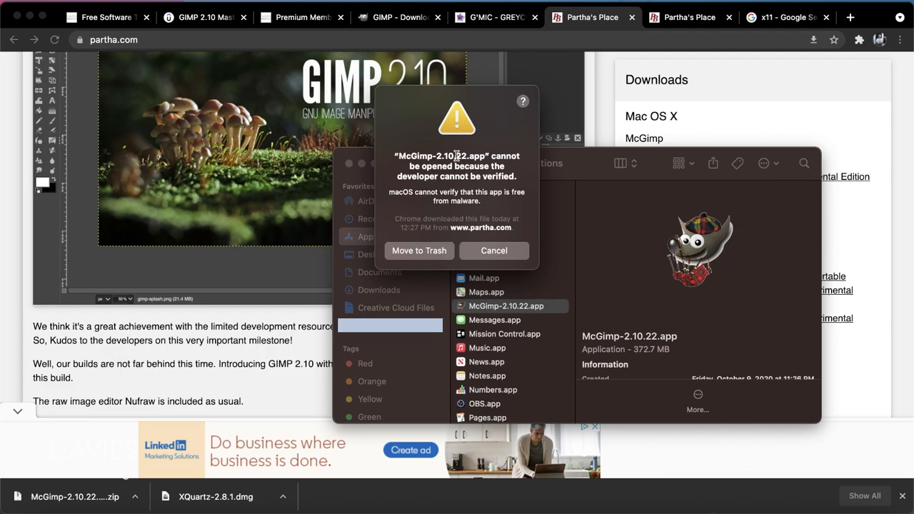
pyautogui.moveTo(523, 107)
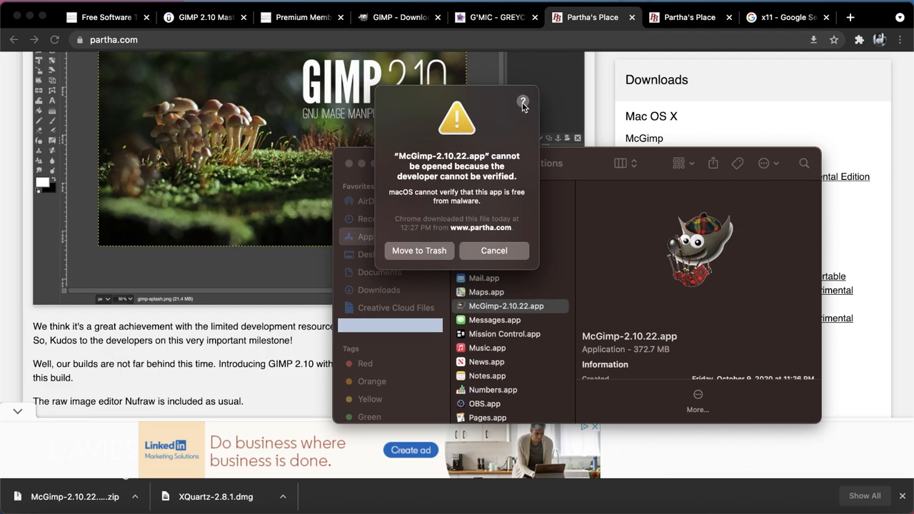
# - Read the 'Protect your Mac from malware' help article down to the Security & Privacy steps
pyautogui.click(523, 102)
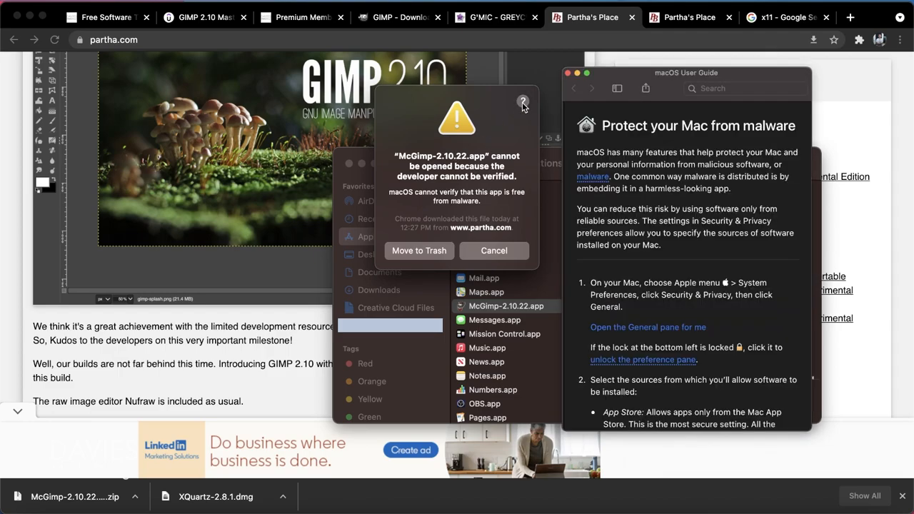
pyautogui.moveTo(616, 169)
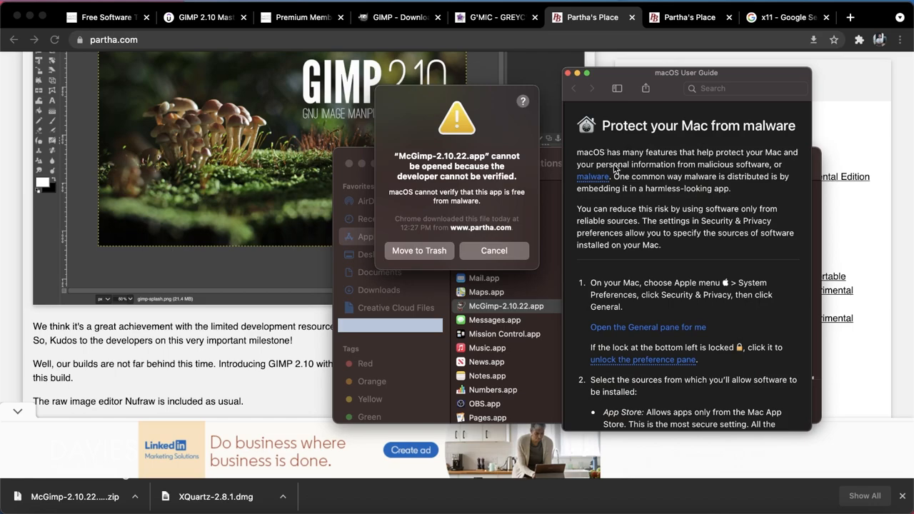
pyautogui.scroll(-3)
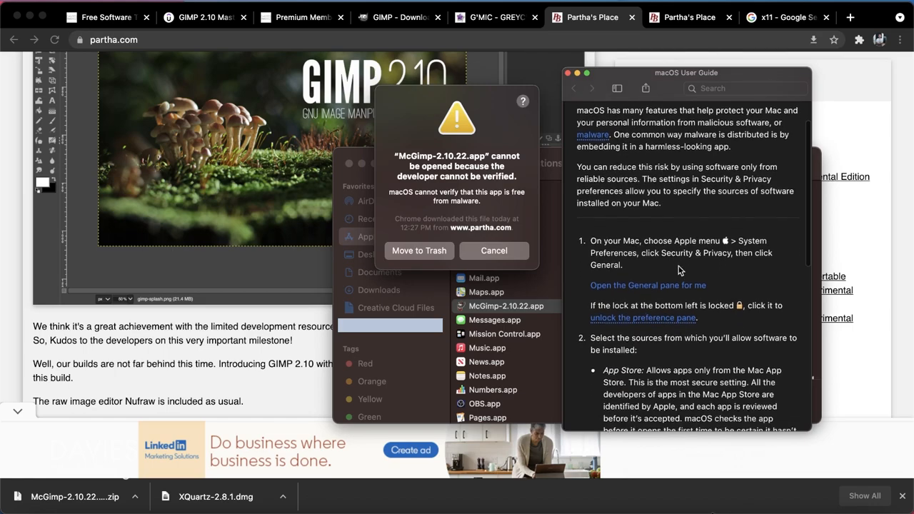
pyautogui.scroll(-3)
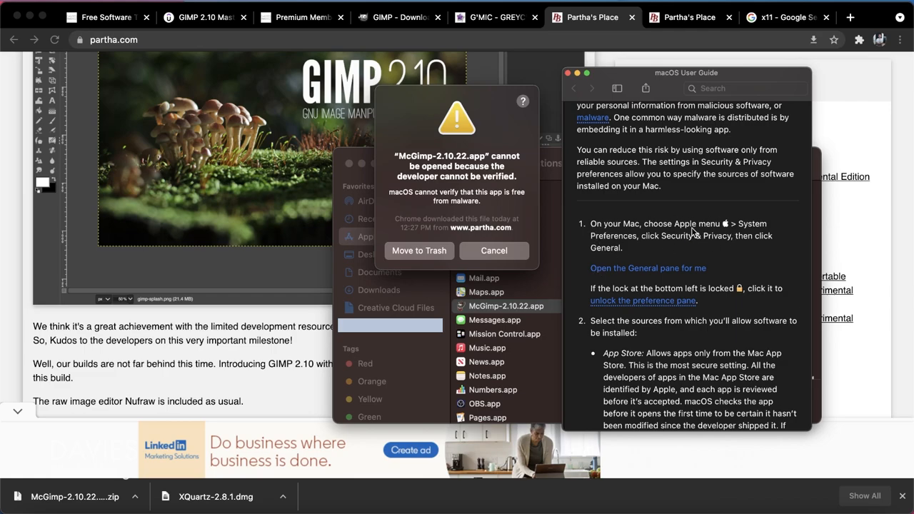
pyautogui.moveTo(650, 286)
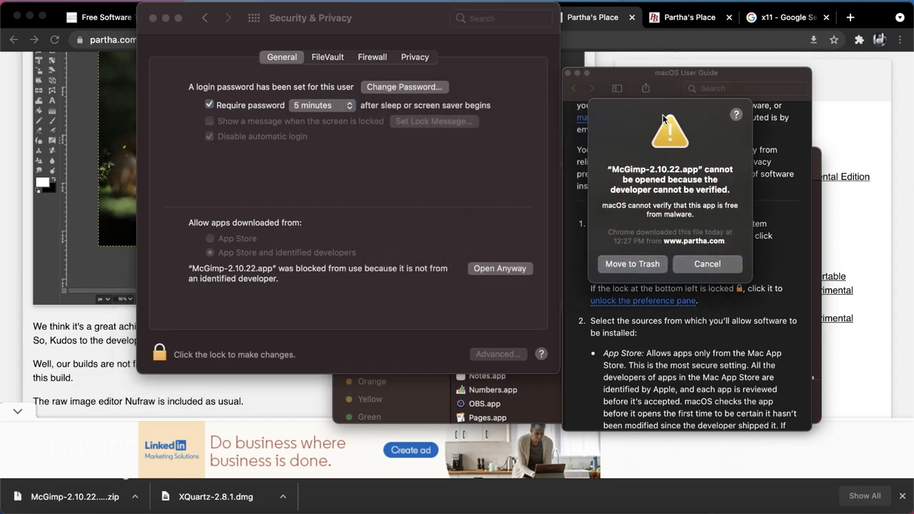
# - In Security & Privacy > General, allow the blocked McGimp-2.10.22.app with Open Anyway
pyautogui.click(500, 17)
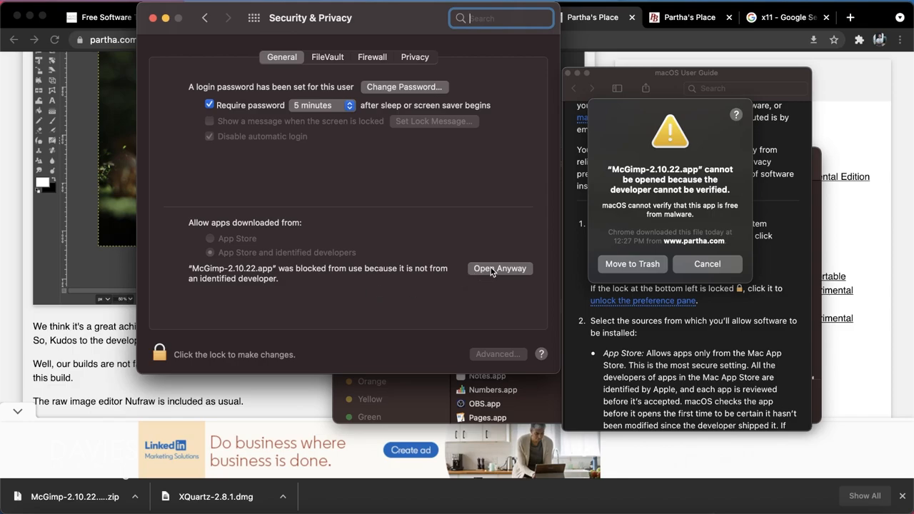
pyautogui.click(500, 269)
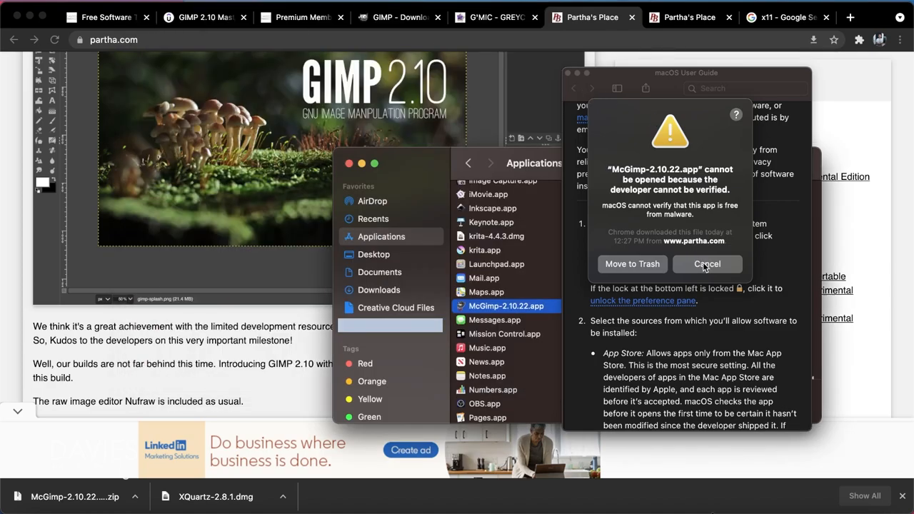
# - Dismiss the old warning, relaunch McGimp-2.10.22.app, and confirm Open on the developer prompt
pyautogui.click(707, 263)
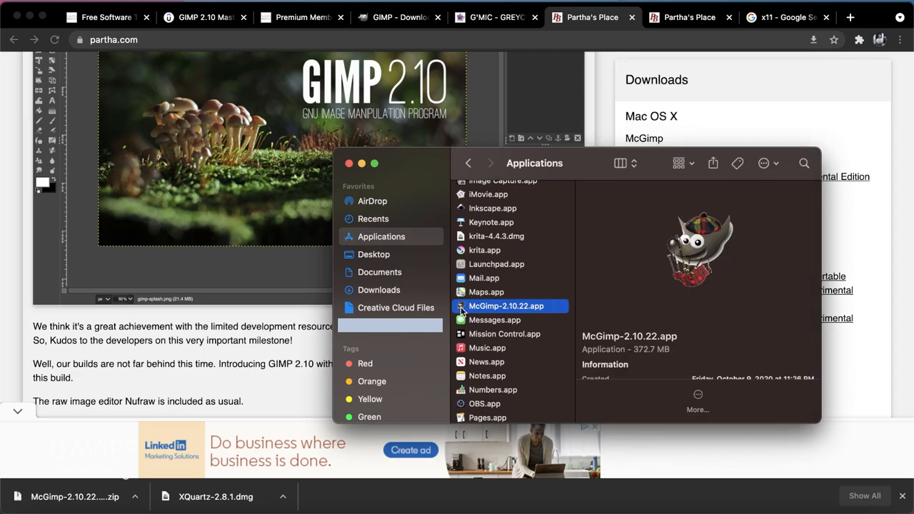
pyautogui.doubleClick(505, 306)
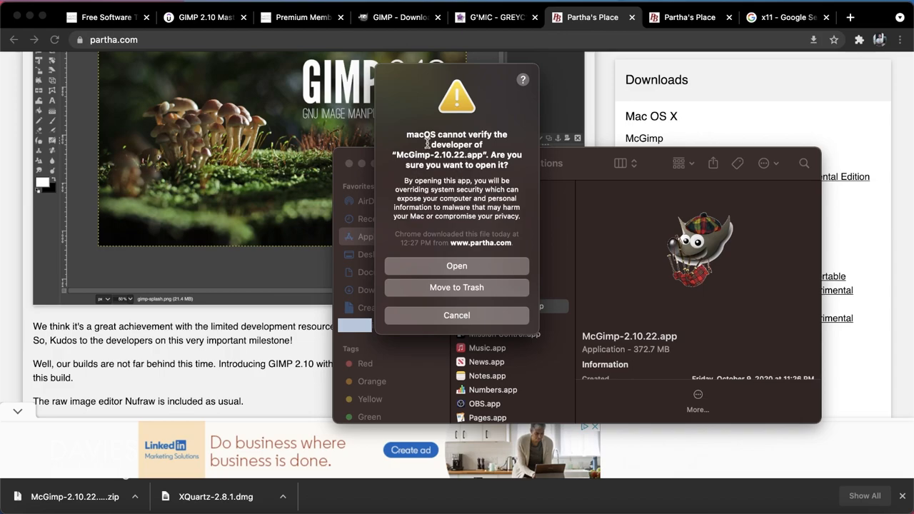
pyautogui.moveTo(434, 155)
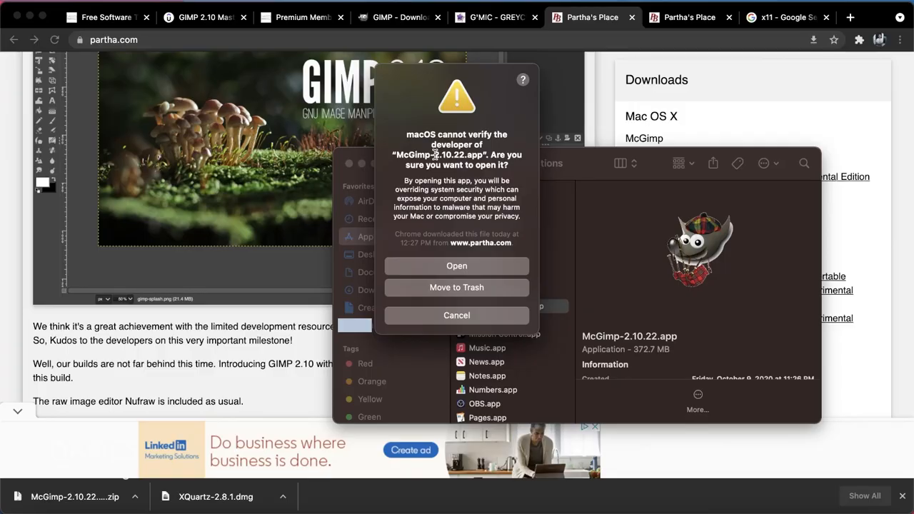
pyautogui.moveTo(457, 266)
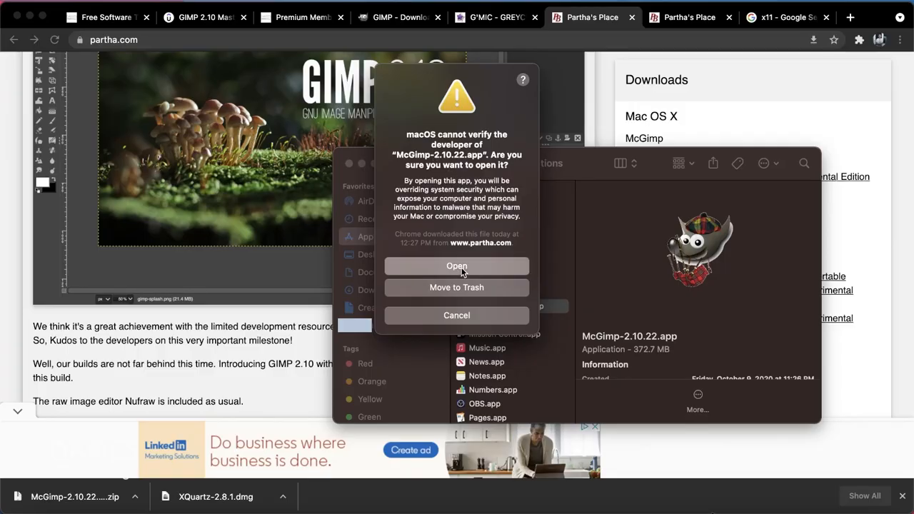
pyautogui.click(457, 265)
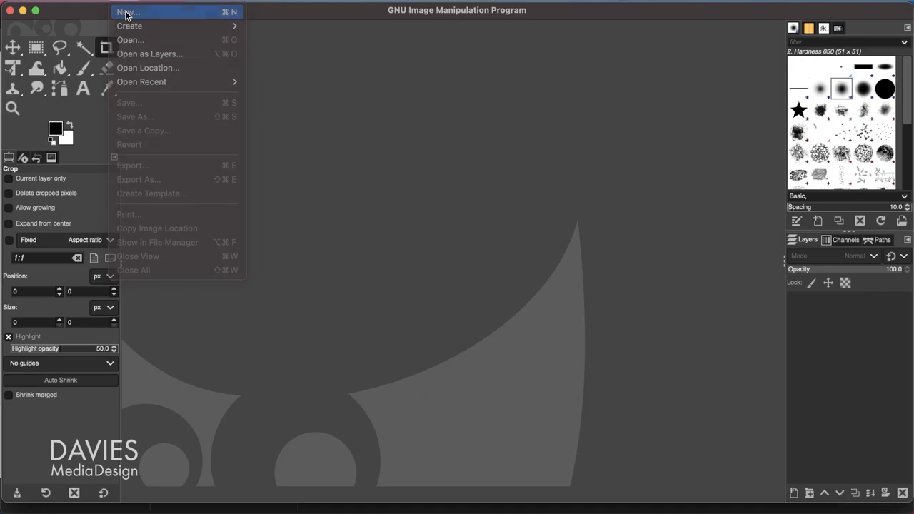
# - Create a new 1920×1080 image and bring up the G'MIC-Qt filter with its 564 filters
pyautogui.click(129, 12)
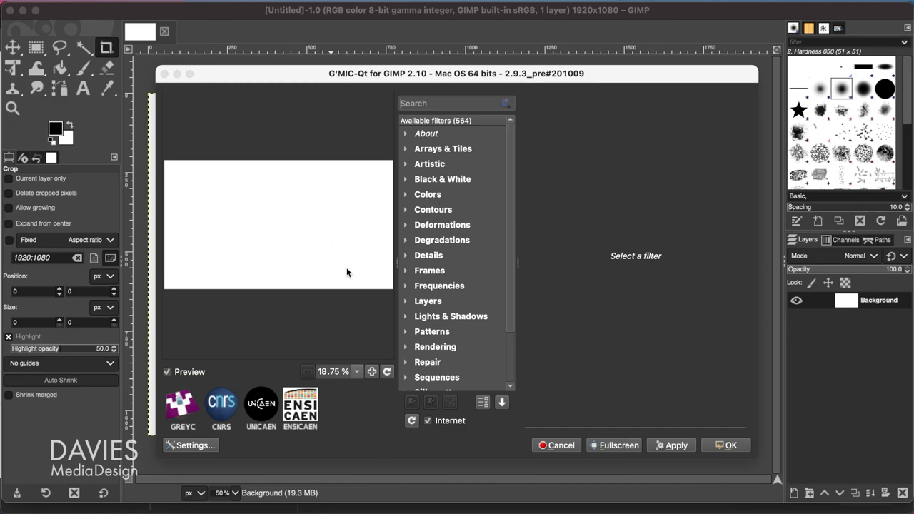
# - Browse the G'MIC-Qt filter list and cancel it, leaving the blank 1920×1080 canvas
pyautogui.scroll(-3)
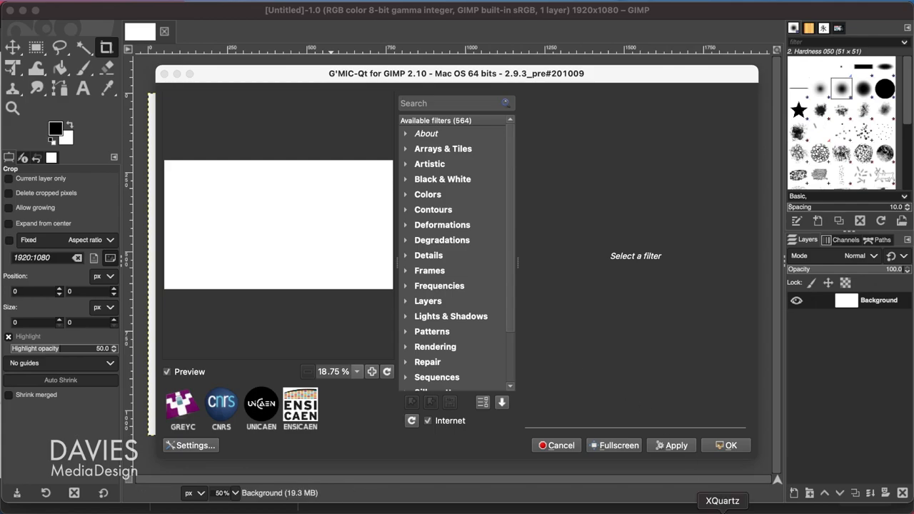
pyautogui.moveTo(446, 214)
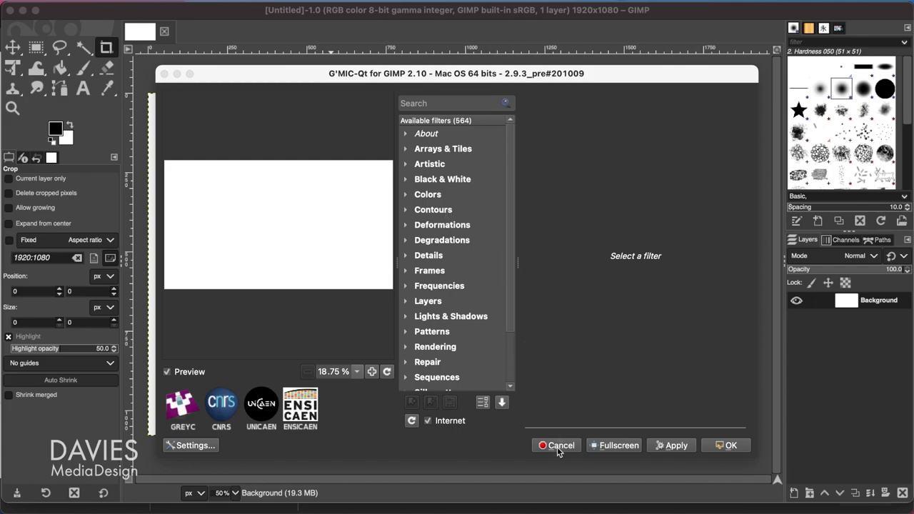
pyautogui.click(561, 446)
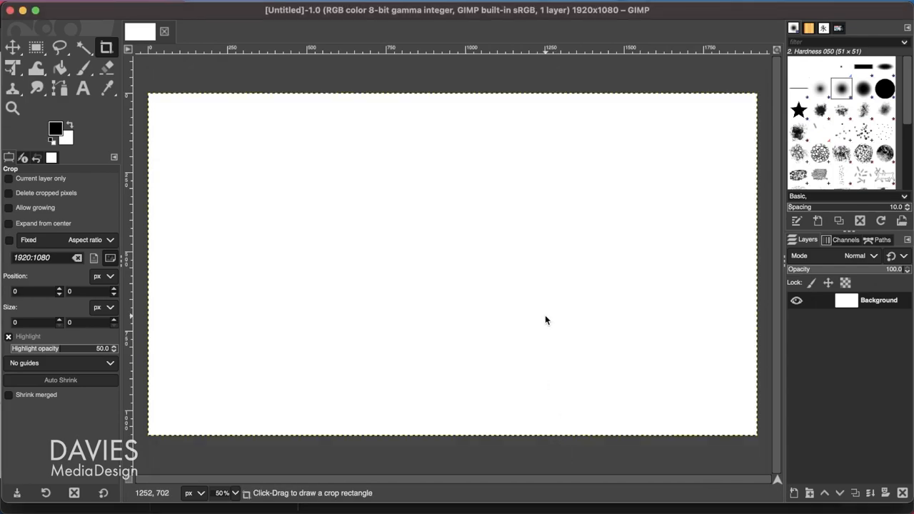